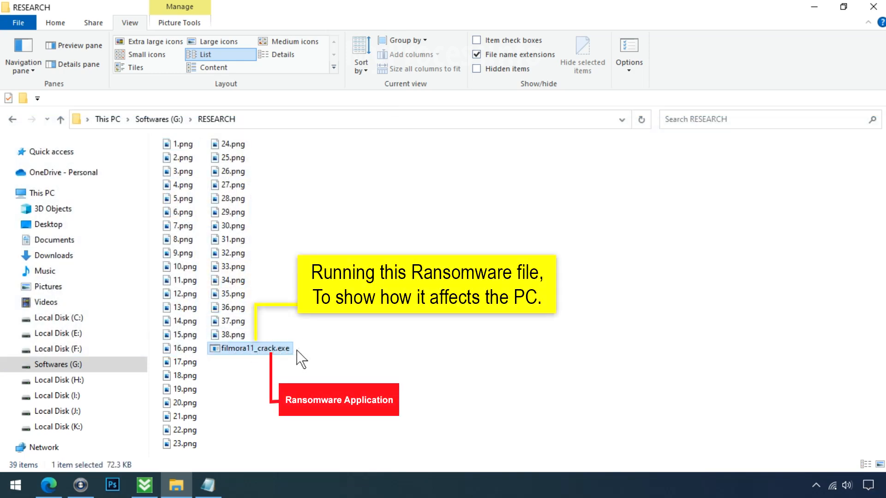
- Run filmora11_crack.exe, rename the encrypted image back to .png, and try opening it in Photos
double_click(250, 348)
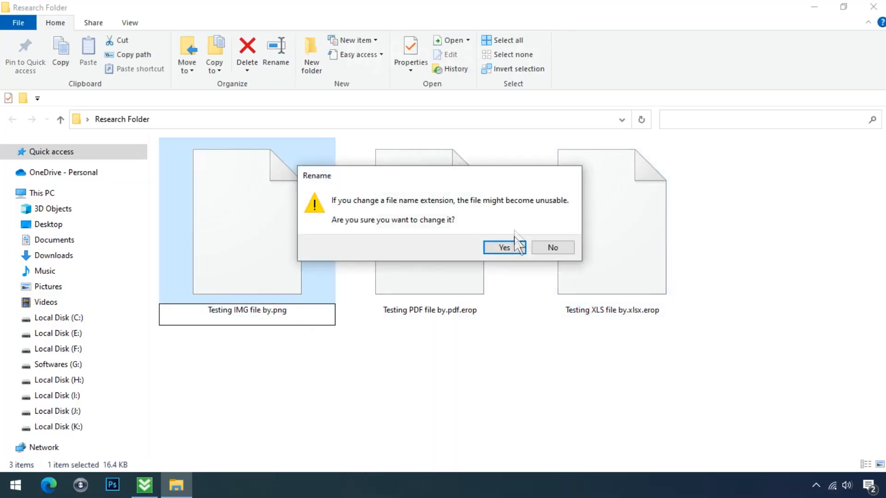
click(504, 247)
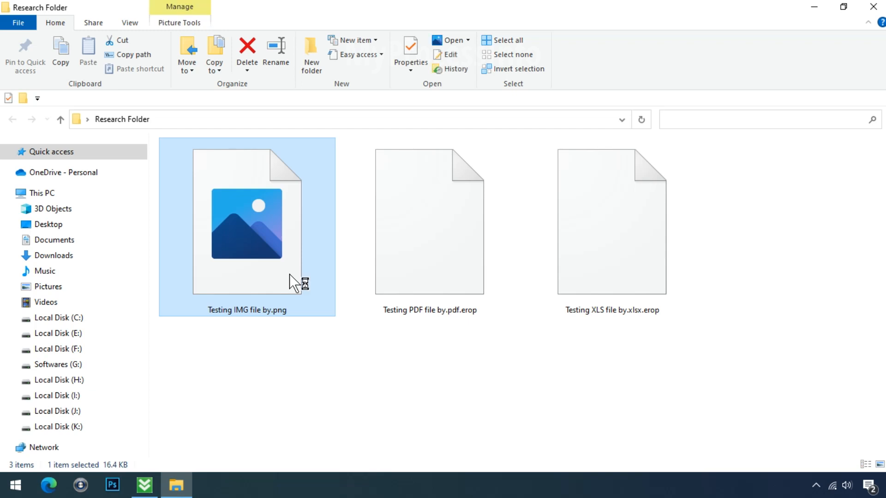
double_click(247, 224)
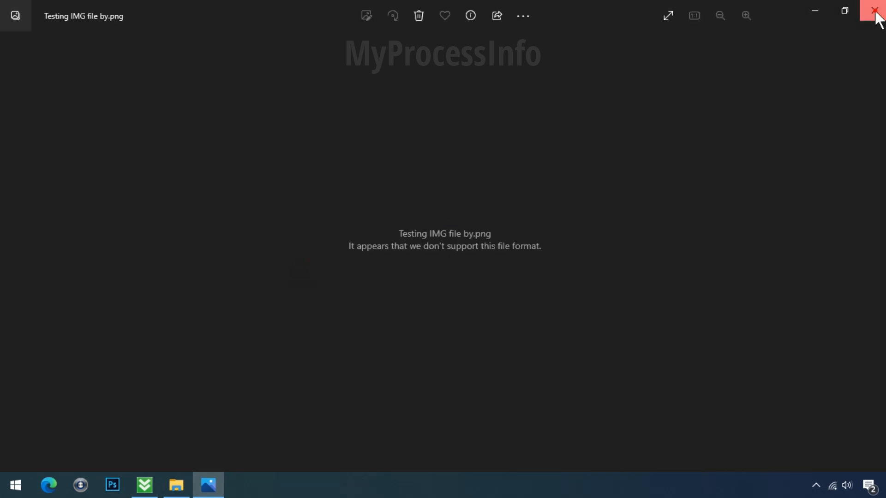
click(874, 11)
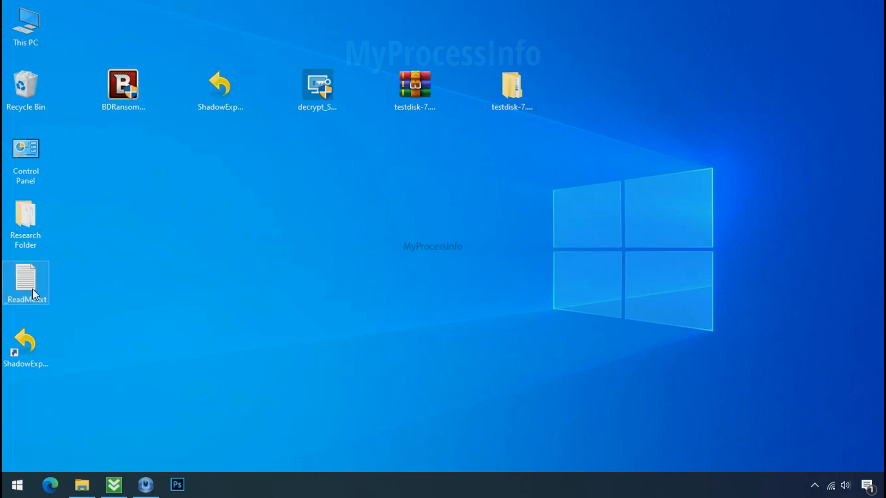
- Open the desktop's _ReadMe.txt ransom note in Notepad and scroll through it
double_click(25, 282)
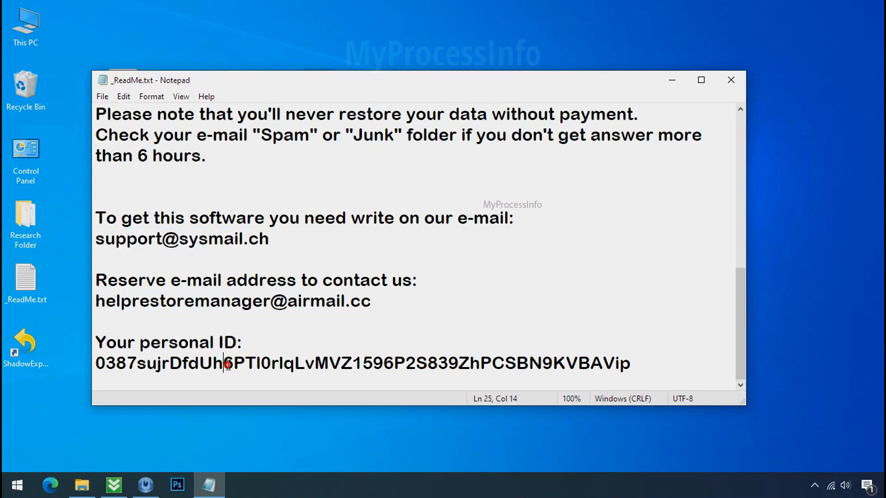
scroll(up, 3)
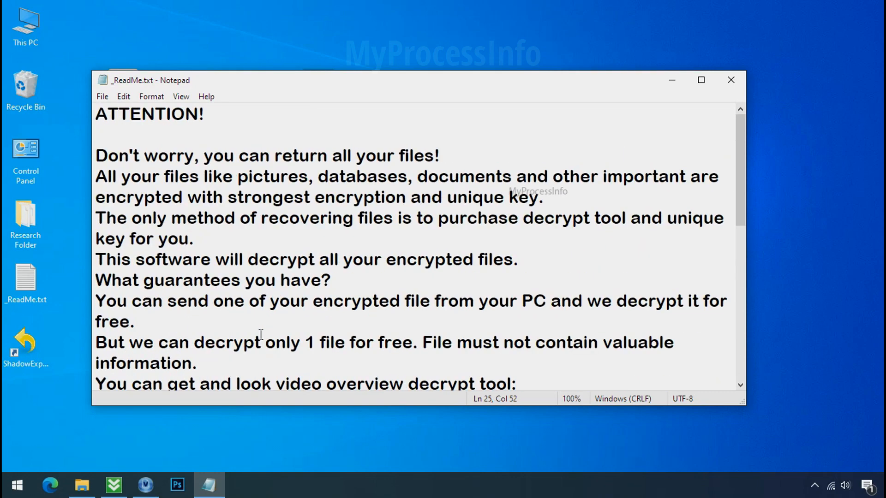
mouse_move(701, 80)
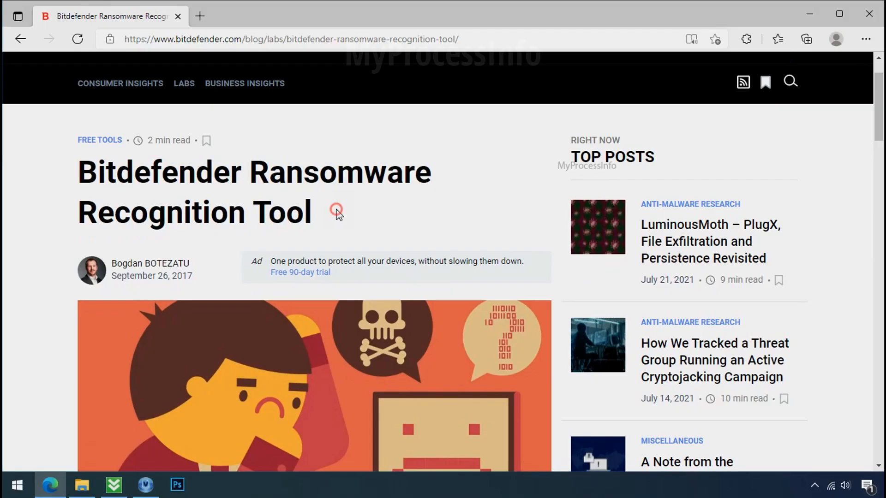
- Scroll the Bitdefender blog page to Step 1 and download the Ransomware Recognition Tool
scroll(down, 3)
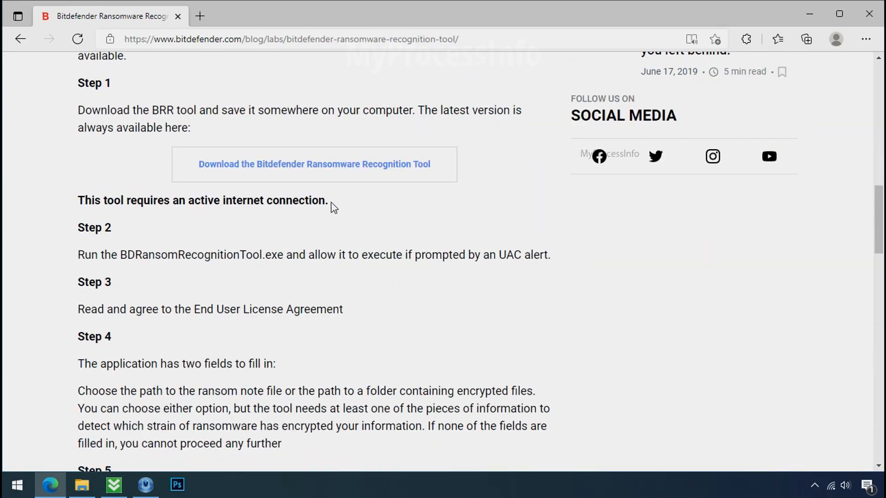
click(313, 164)
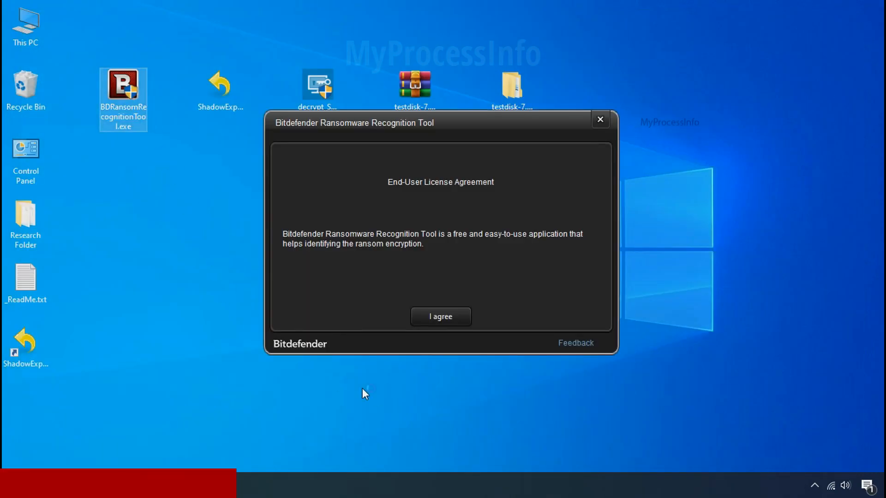
- Accept the license, scan _ReadMe.txt as the ransom note, then close the results and tool
click(440, 316)
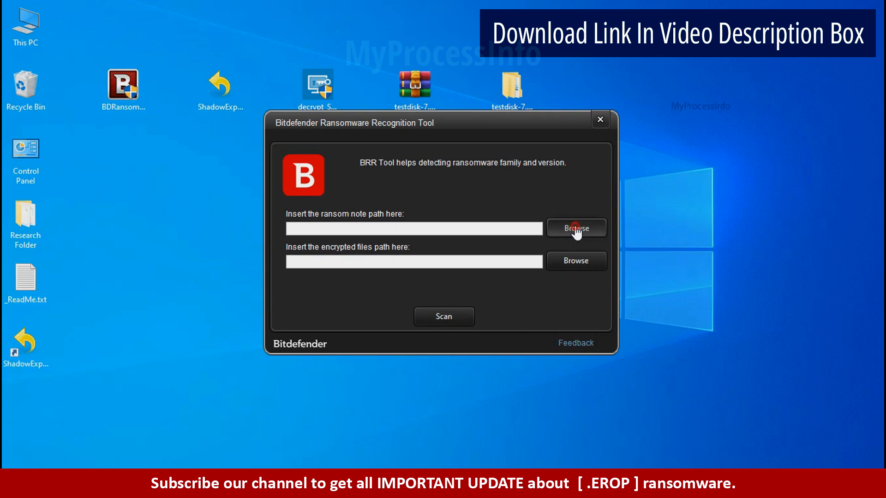
click(576, 228)
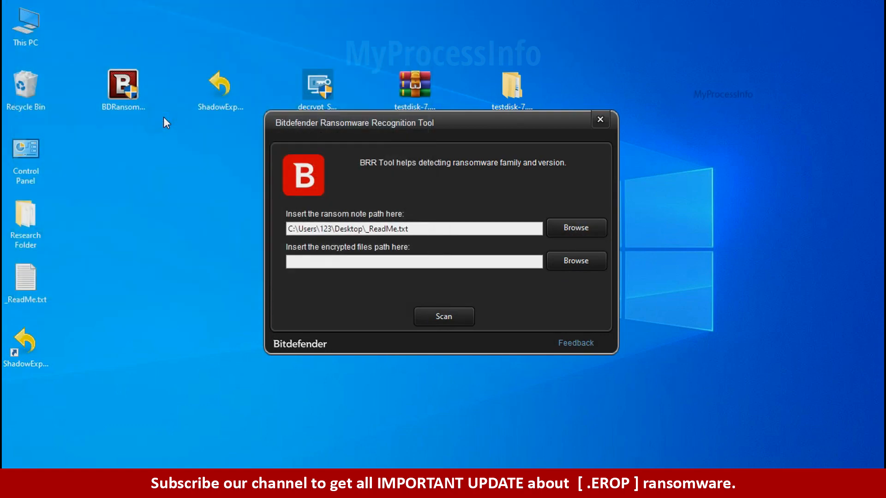
mouse_move(444, 316)
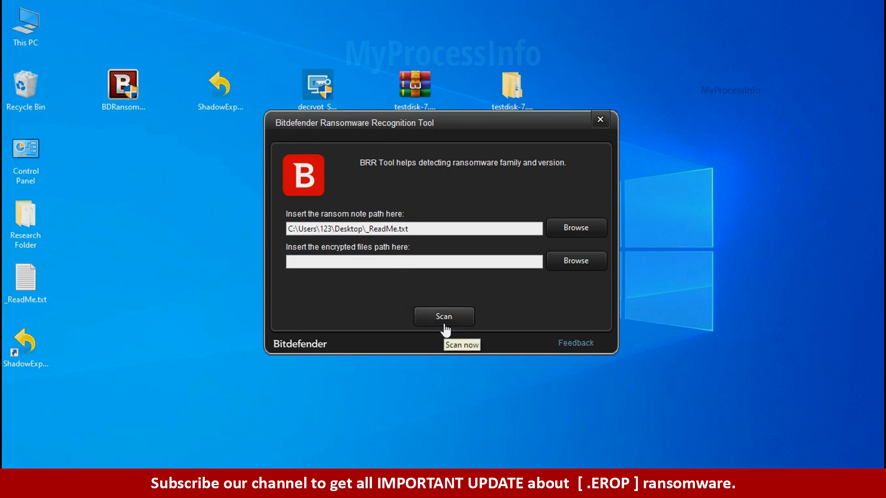
click(444, 316)
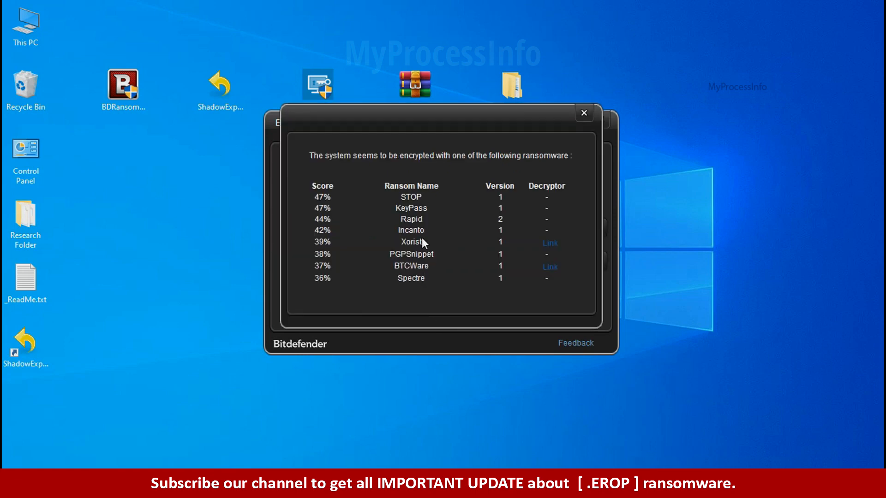
mouse_move(410, 201)
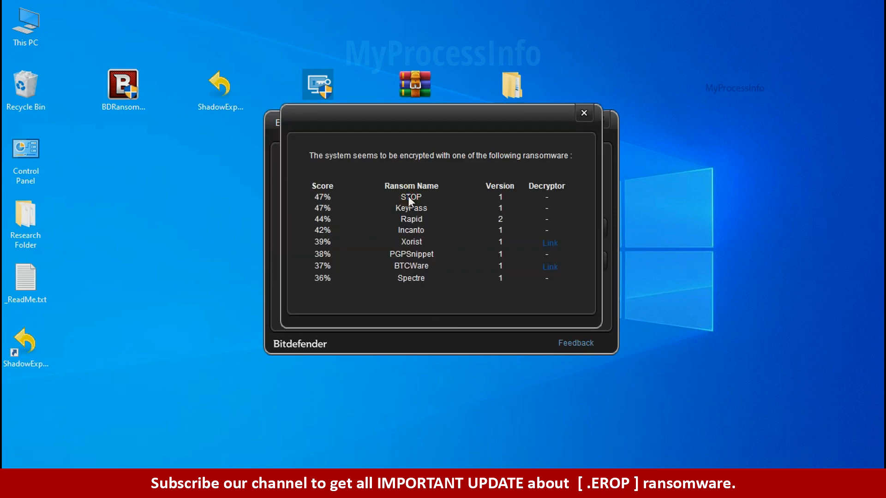
click(584, 113)
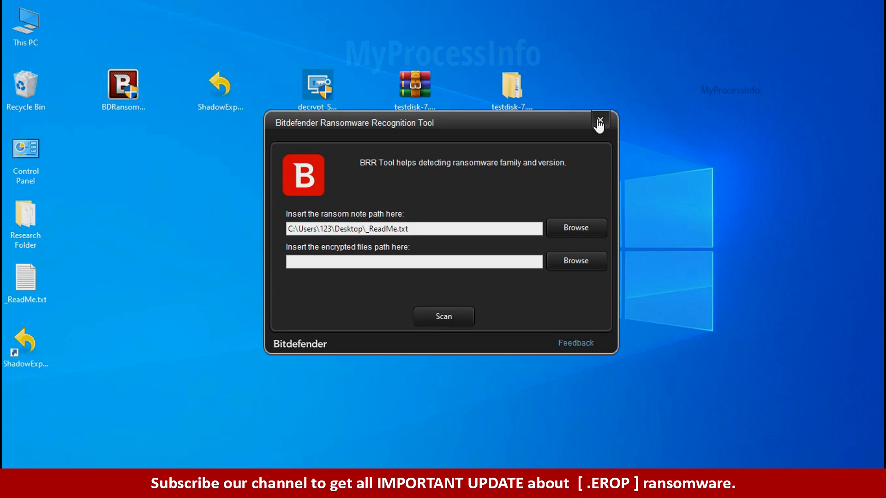
click(599, 122)
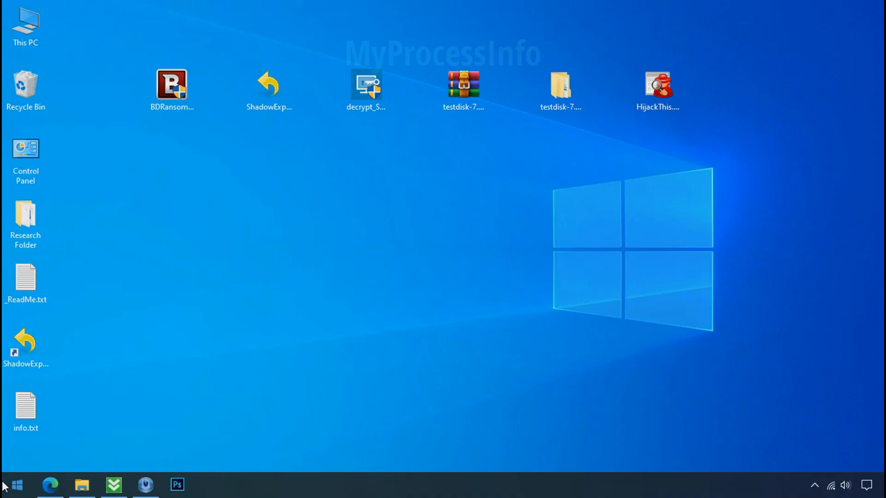
- Search %LOCAL from Start and open the suspicious long-named folder in Local app data
click(16, 485)
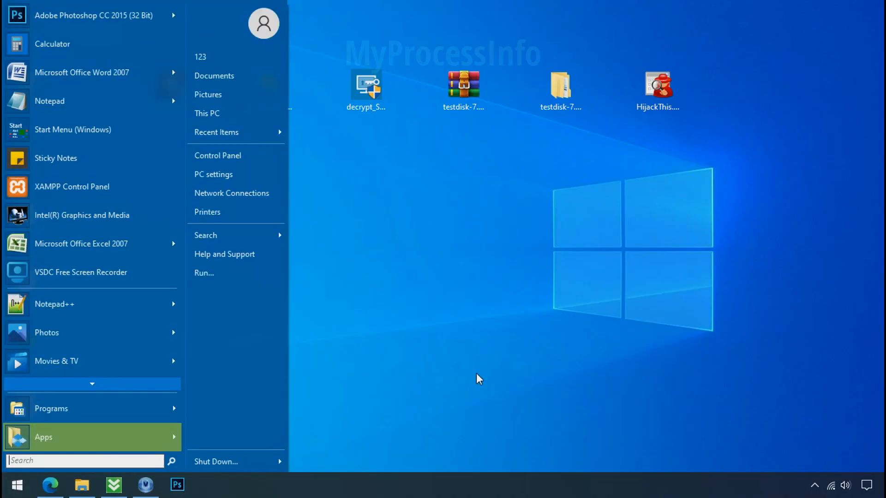
text(%LOCAL)
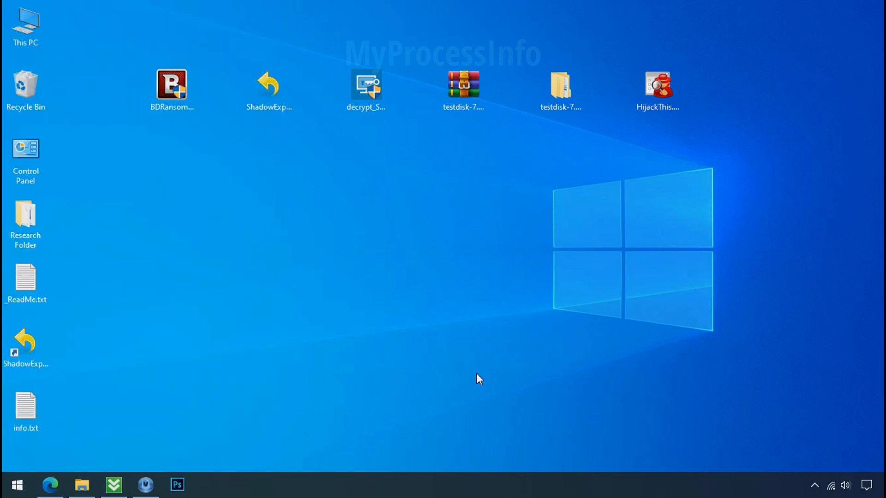
click(81, 485)
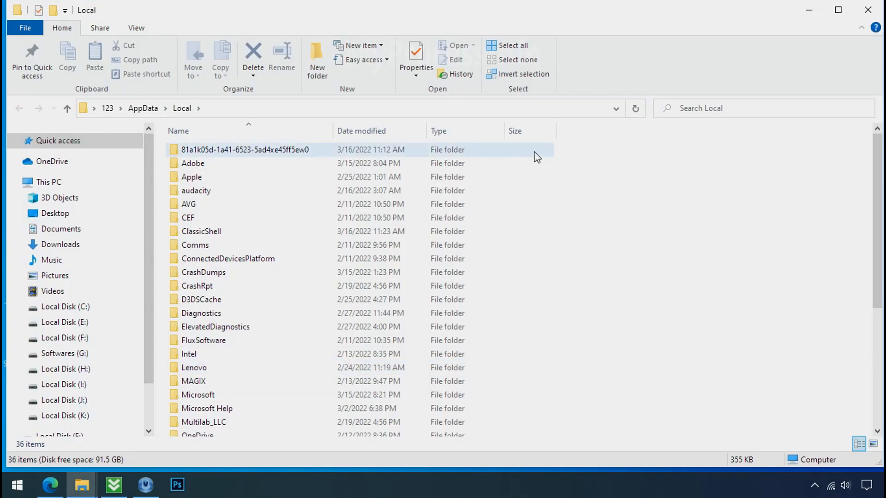
click(244, 149)
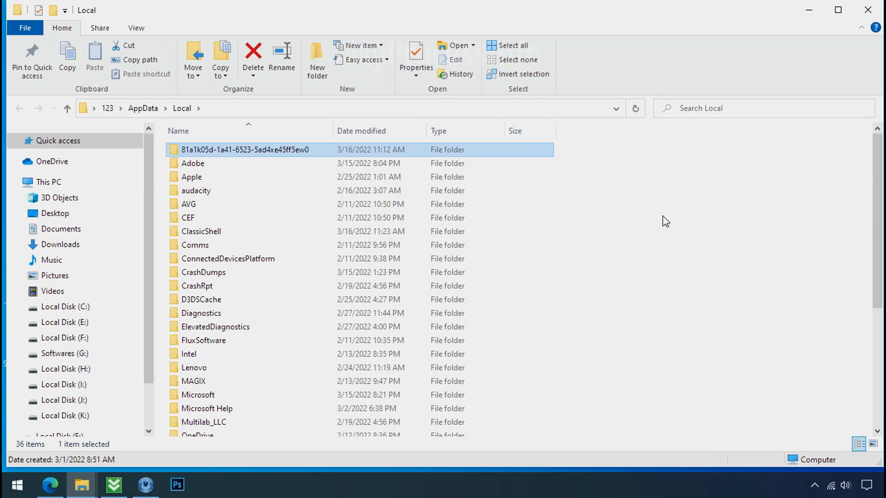
double_click(245, 149)
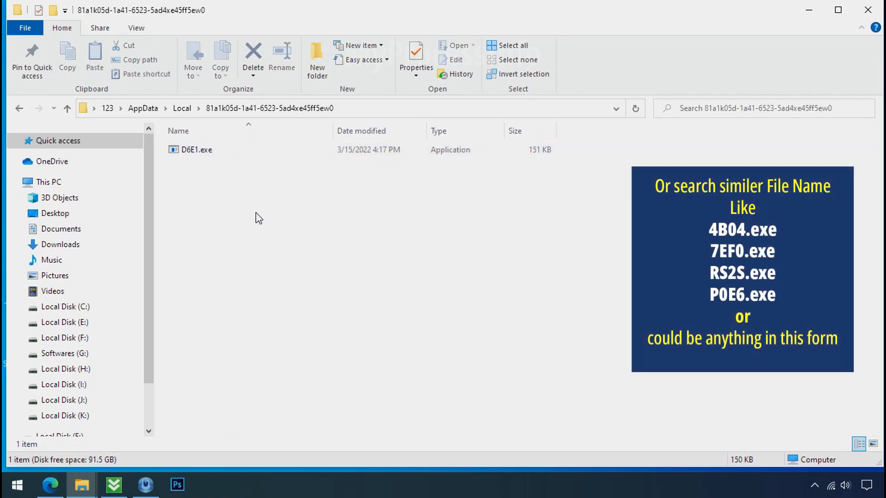
- Attempt to delete D6E1.exe, retry after the denial, and close the folder window
click(197, 150)
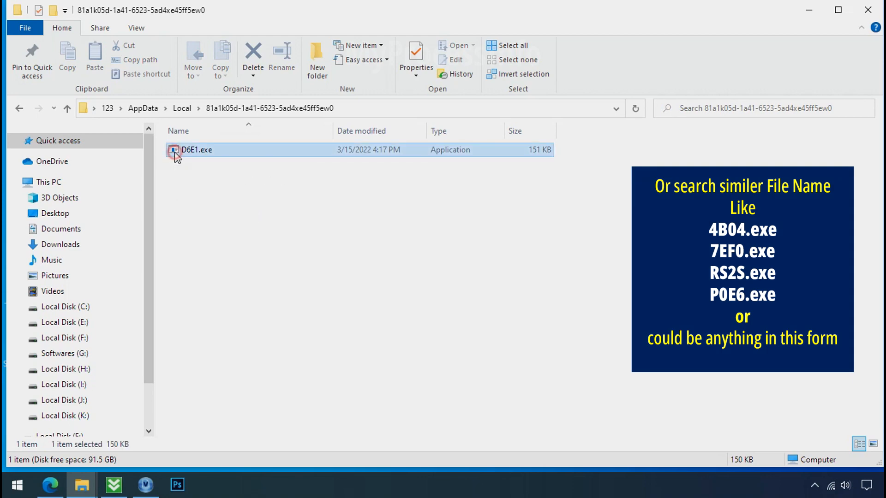
right_click(196, 149)
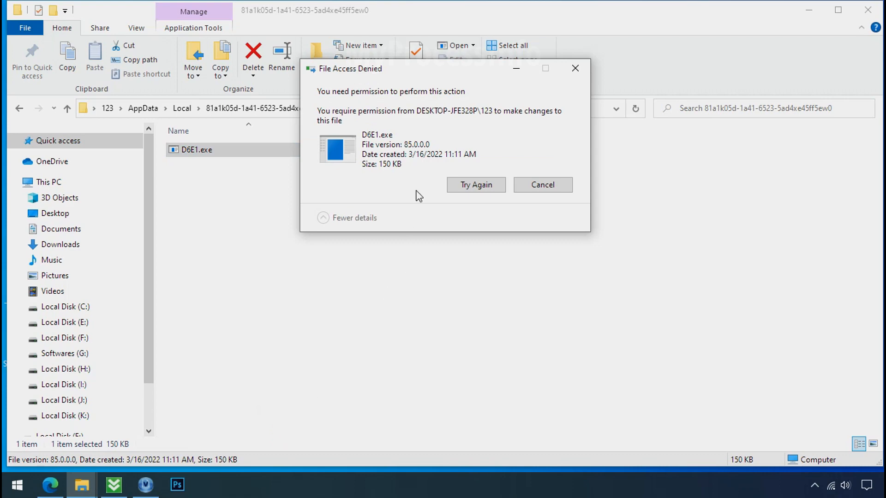
click(475, 185)
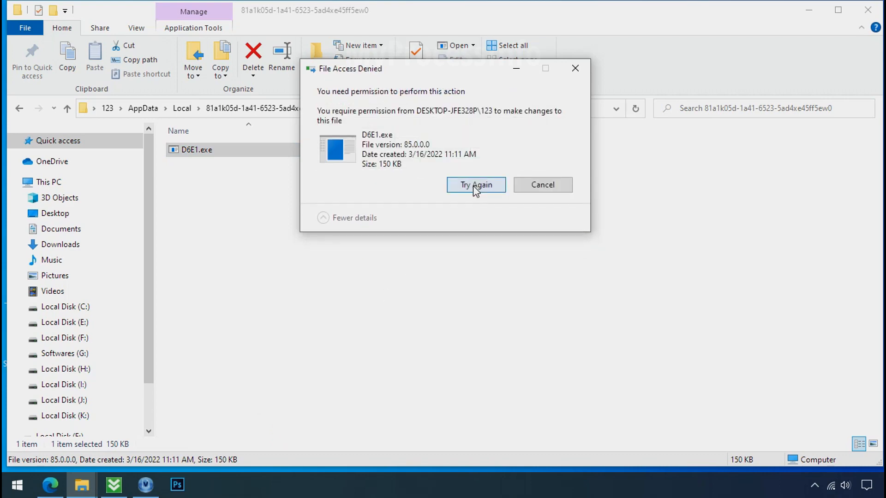
click(475, 184)
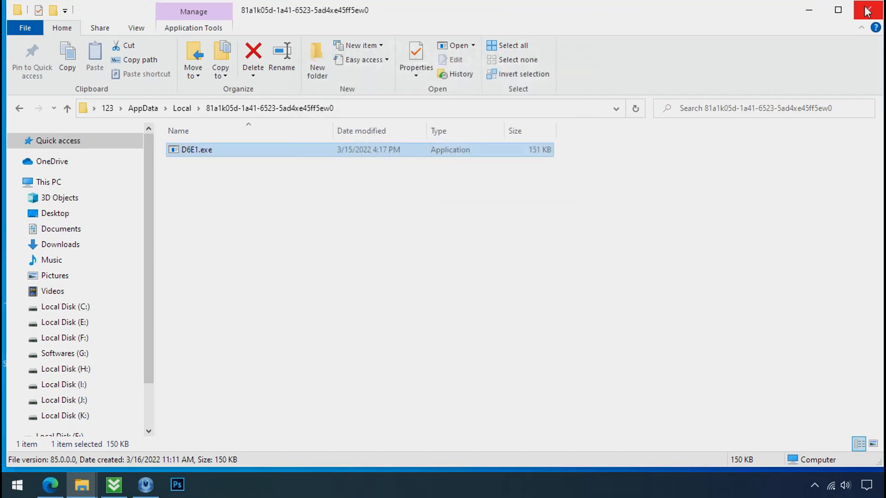
click(868, 10)
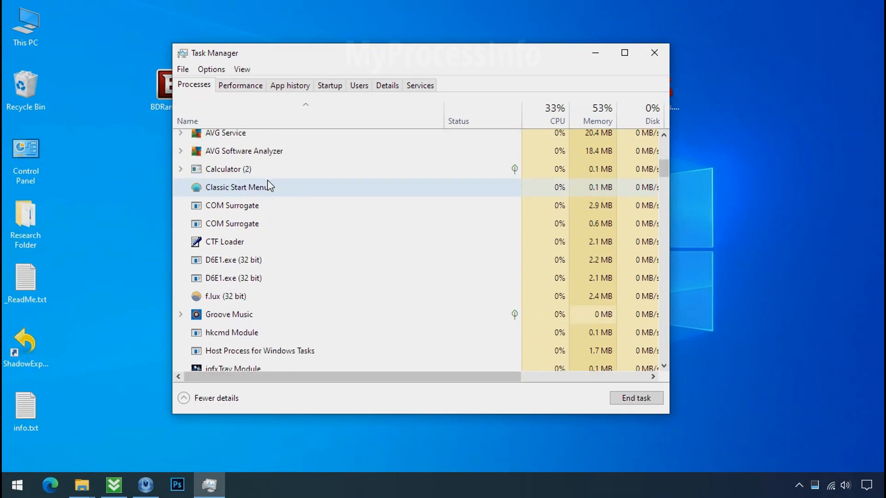
- Open the file locations of both D6E1.exe processes from Task Manager
scroll(down, 3)
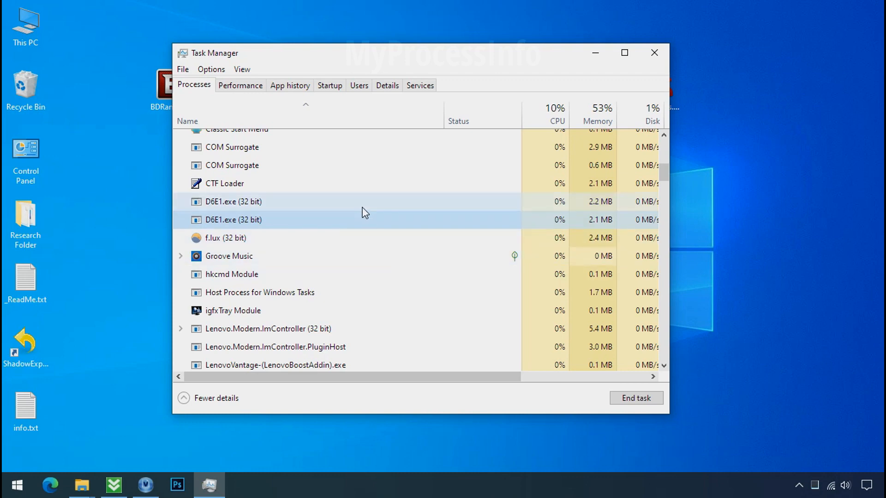
mouse_move(324, 210)
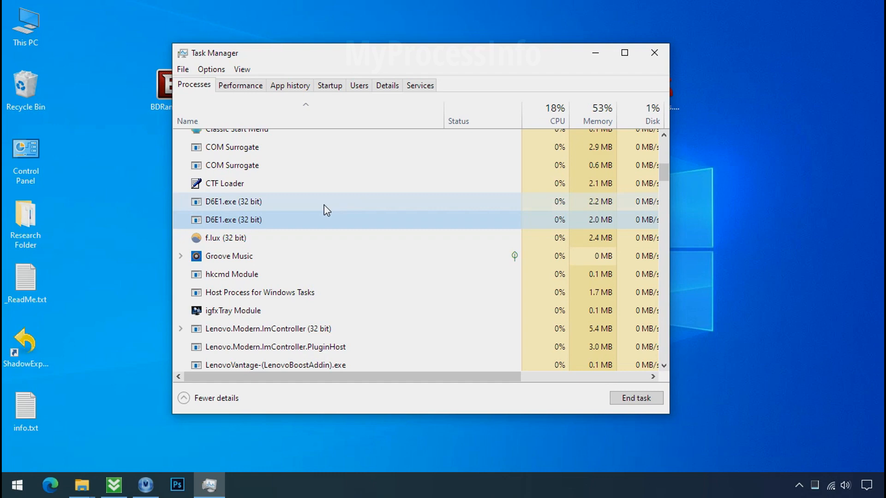
click(231, 202)
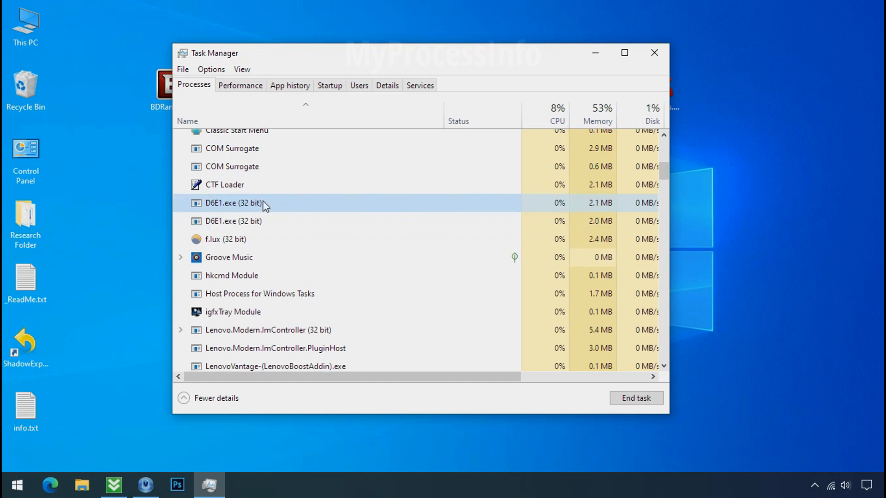
right_click(229, 203)
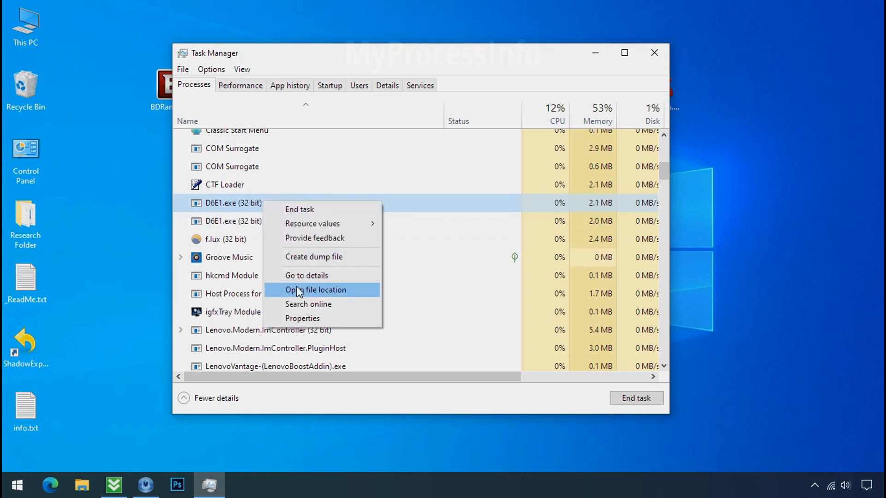
click(316, 290)
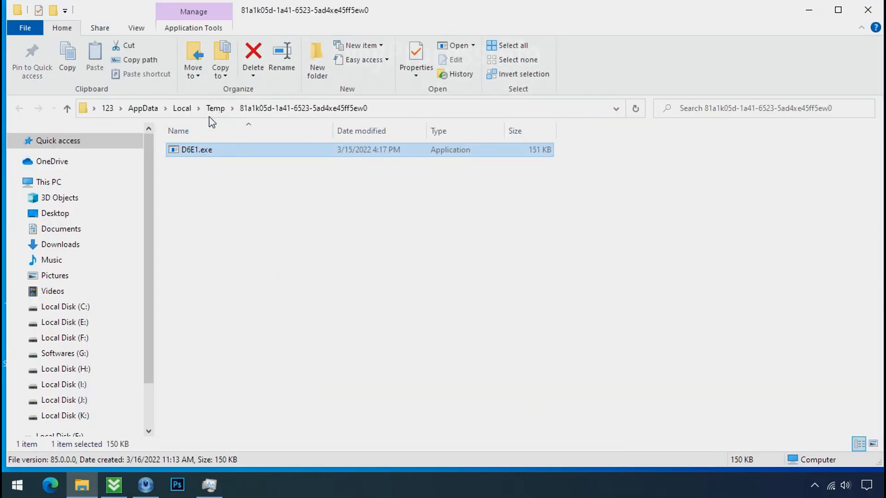
mouse_move(567, 101)
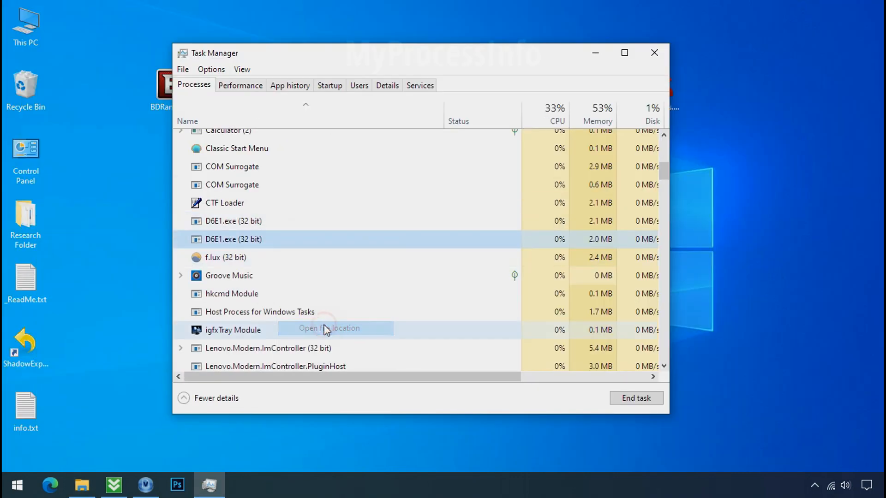
click(329, 328)
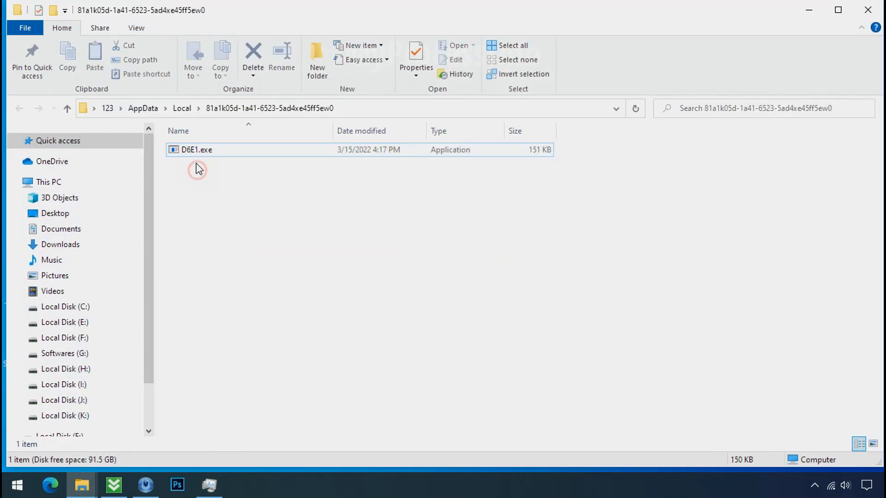
- Return to the process list and end the D6E1.exe task
click(196, 149)
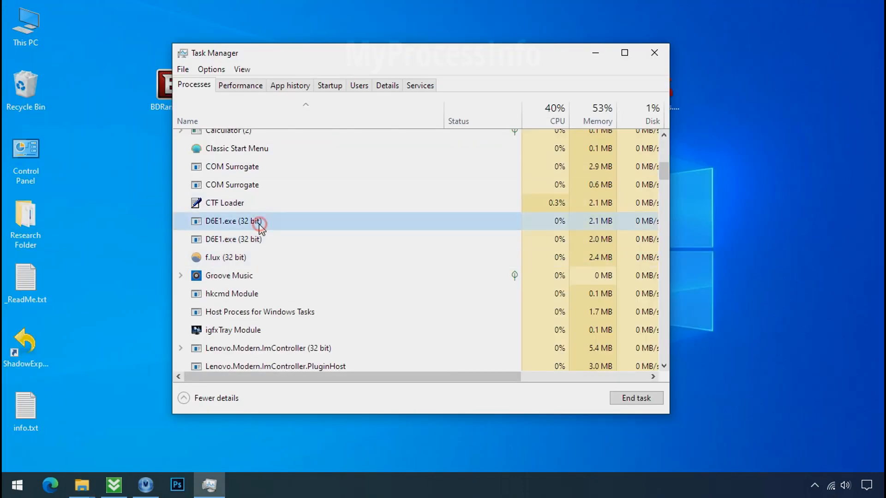
right_click(231, 221)
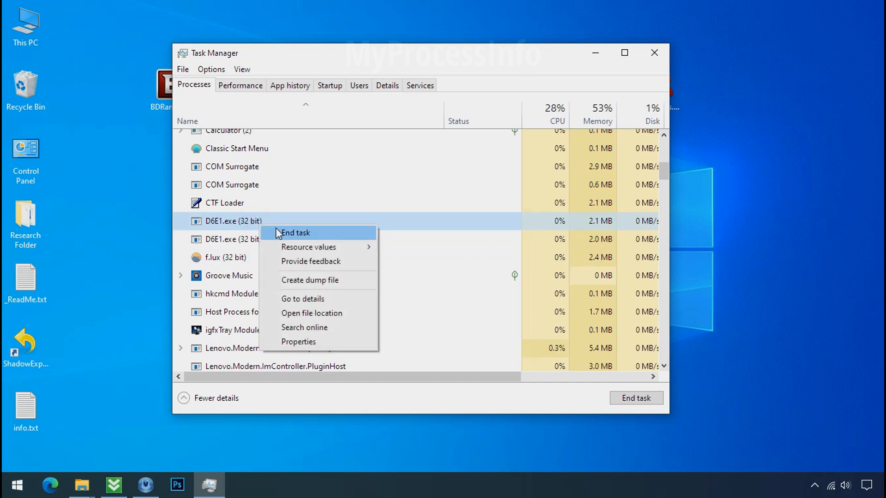
click(294, 232)
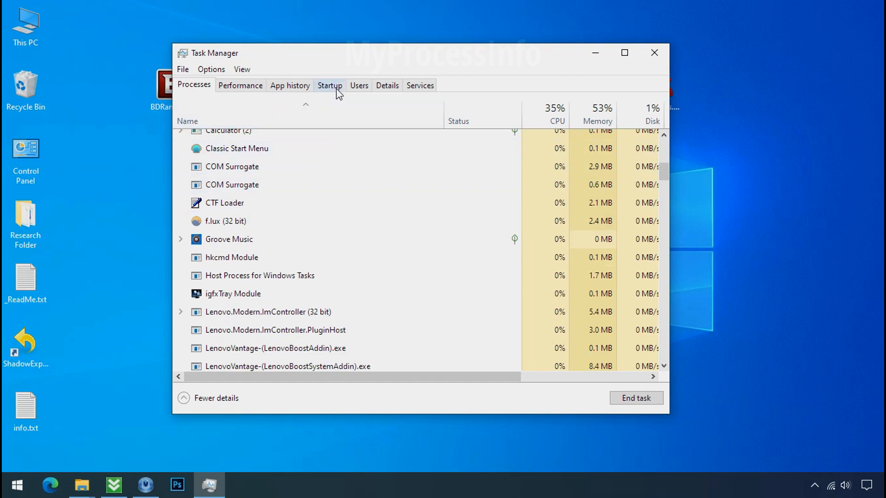
- Disable D6E1.exe in the Startup list, then close Task Manager
click(330, 86)
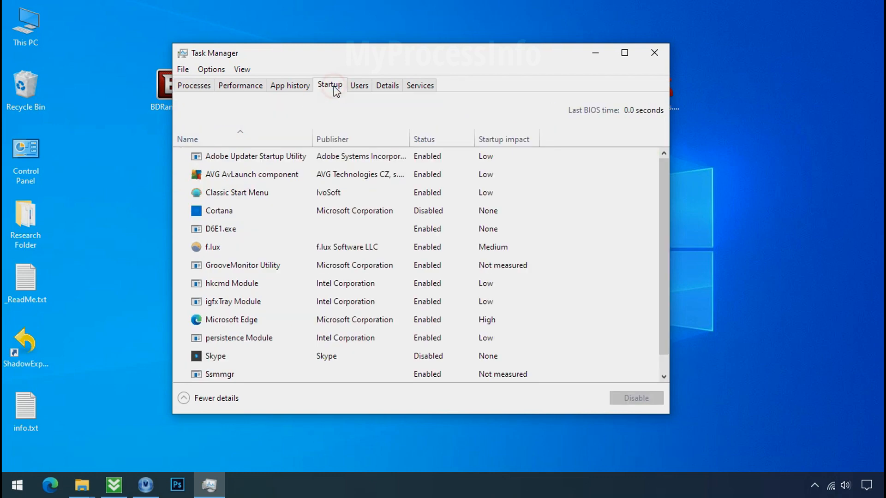
click(237, 229)
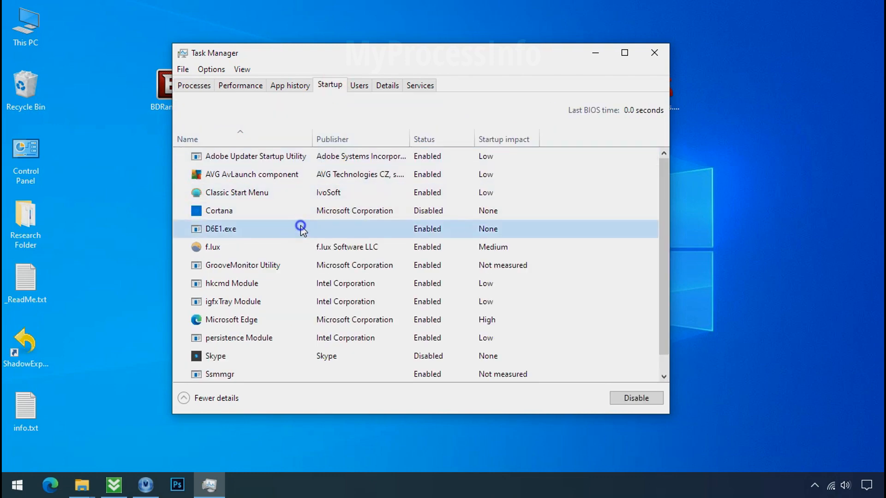
click(634, 398)
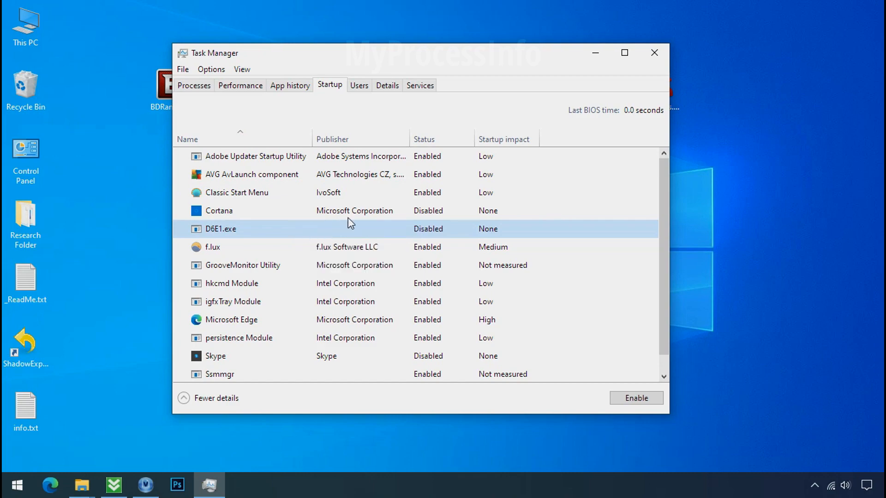
click(654, 52)
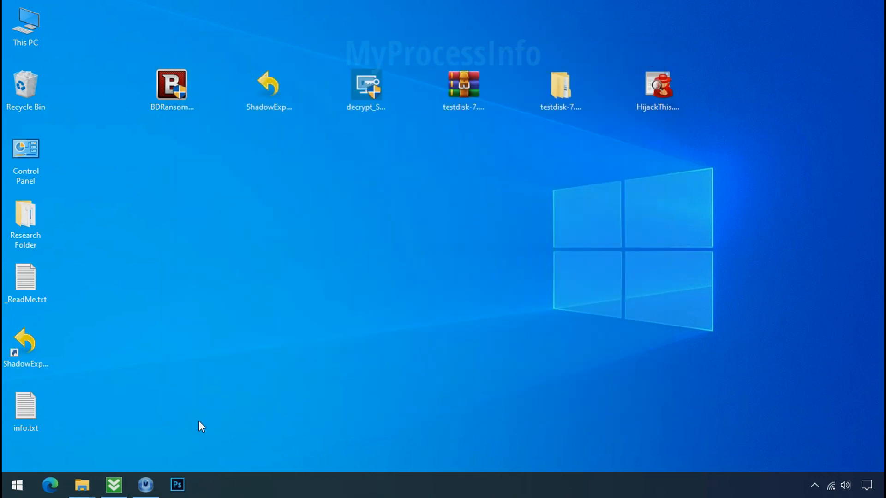
- Retry deleting D6E1.exe from its folder and dismiss the File Access Denied notice
click(81, 484)
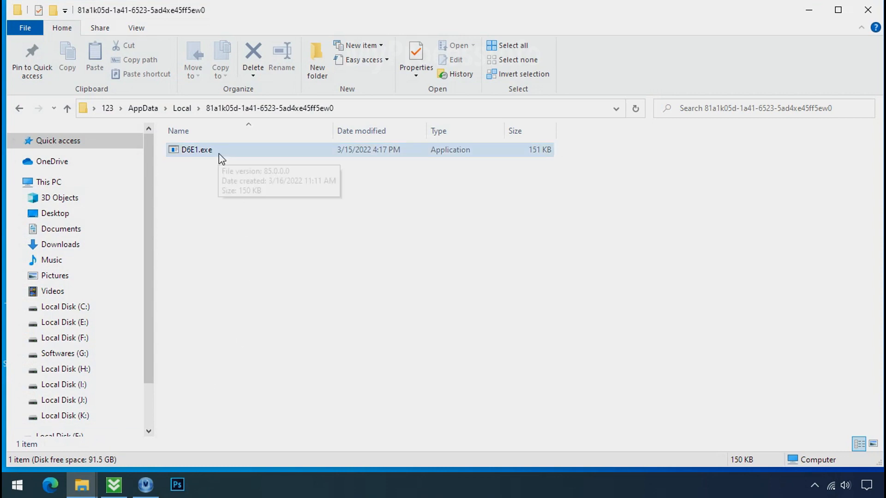
right_click(196, 150)
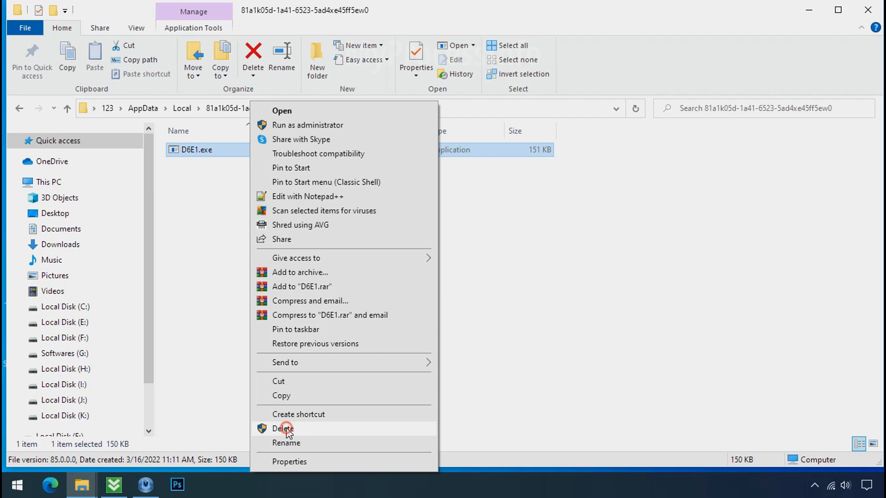
click(283, 429)
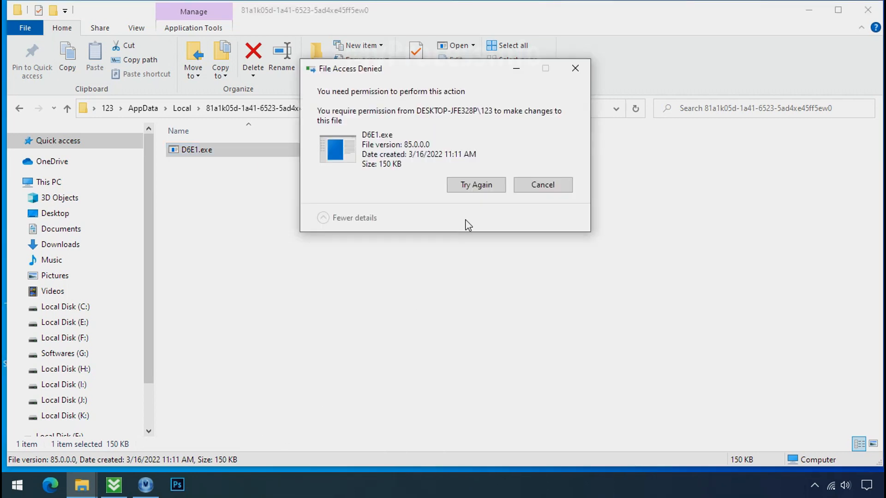
click(475, 185)
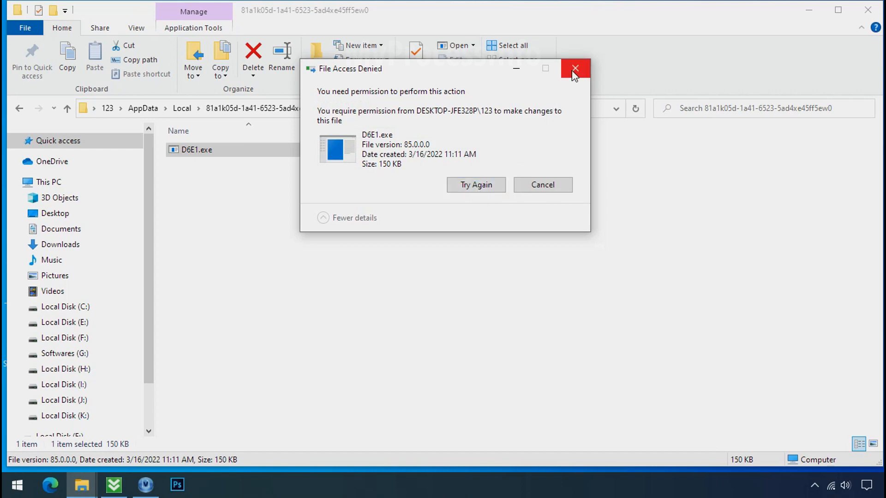
right_click(197, 149)
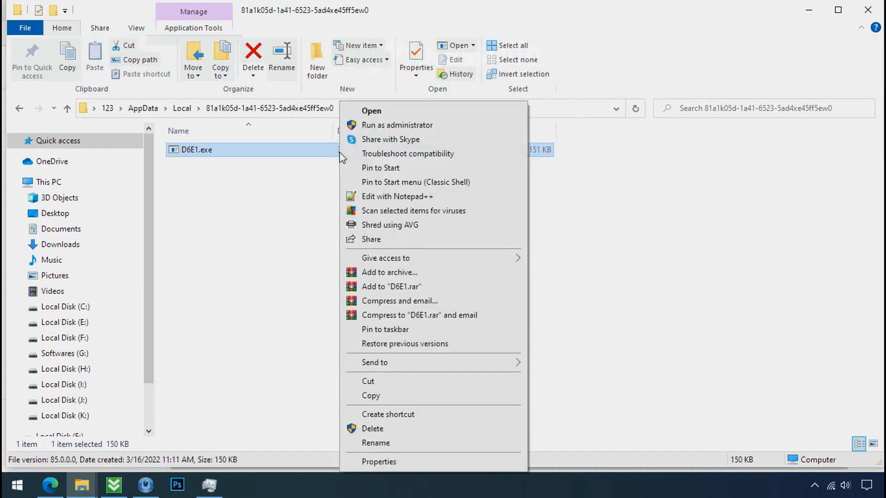
mouse_move(387, 432)
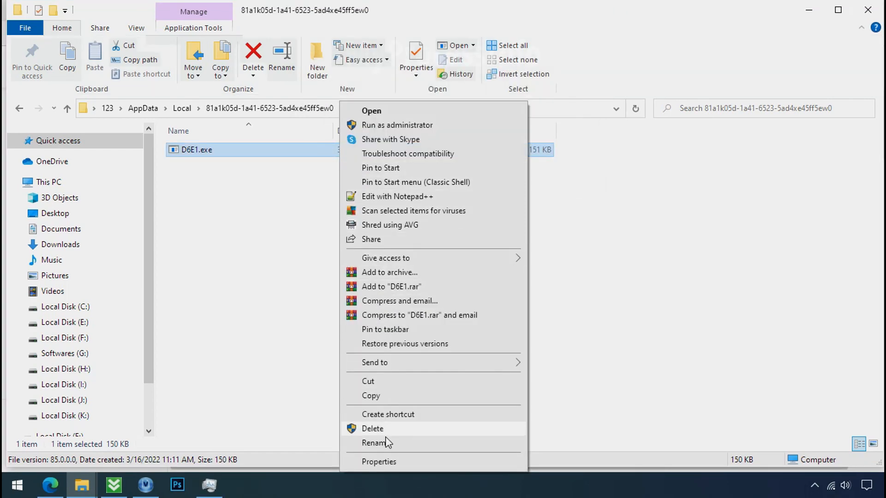
- In D6E1.exe's advanced security, disable inheritance, remove the Deny Everyone entry, and apply
click(378, 462)
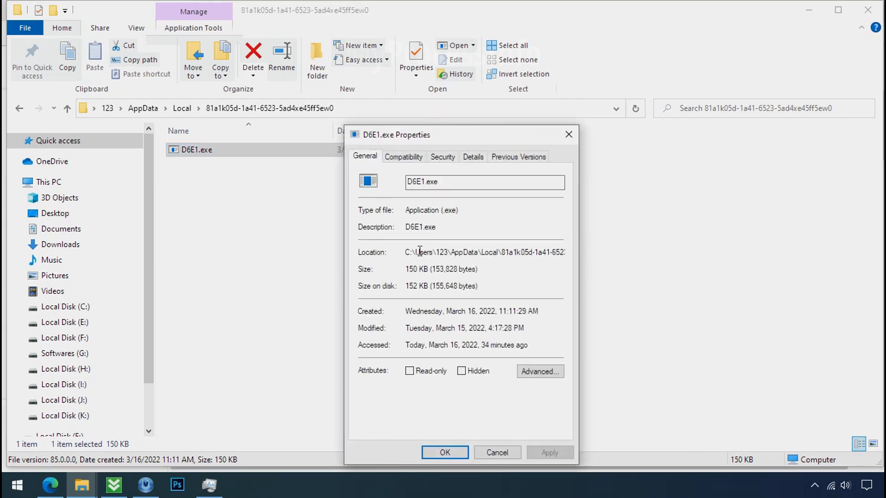
click(443, 156)
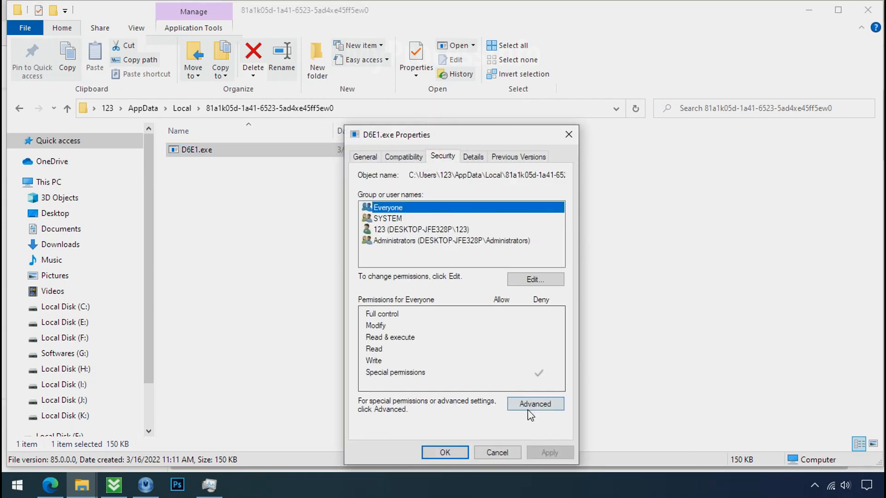
click(534, 404)
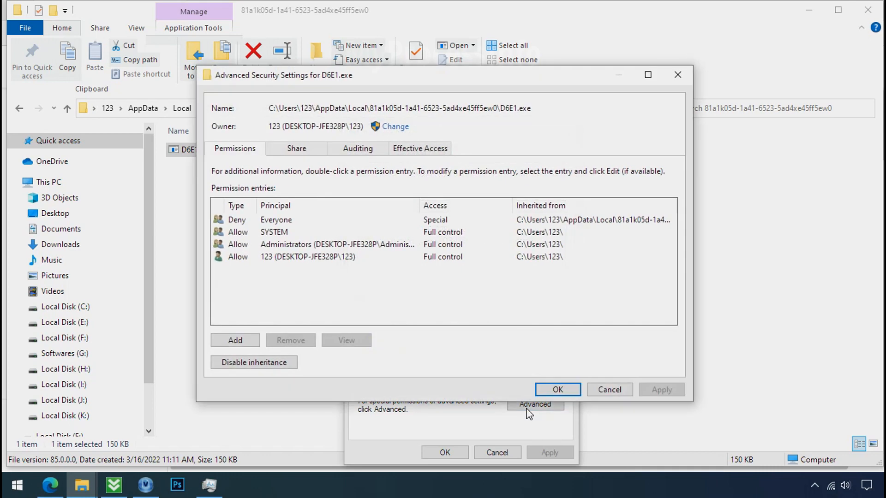
click(276, 220)
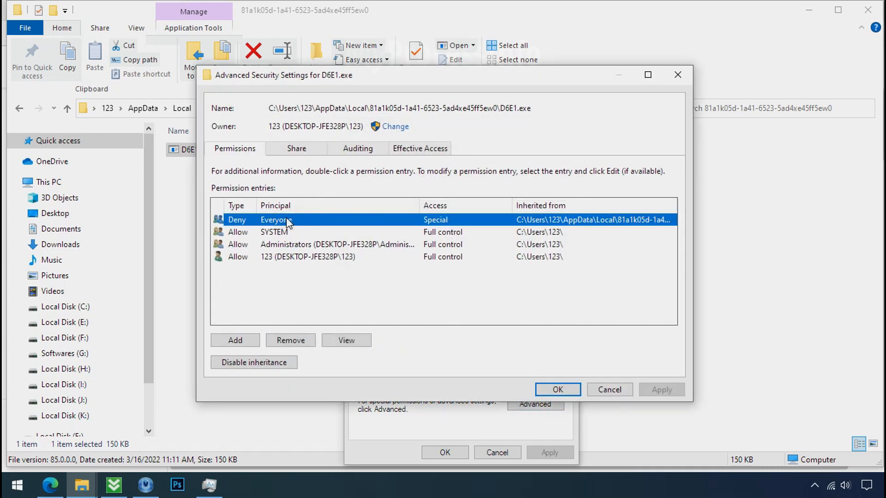
click(253, 362)
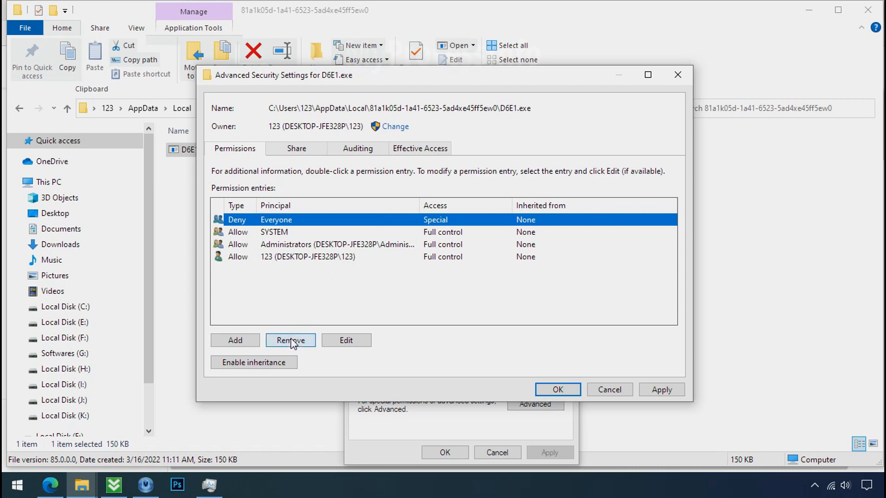
click(290, 340)
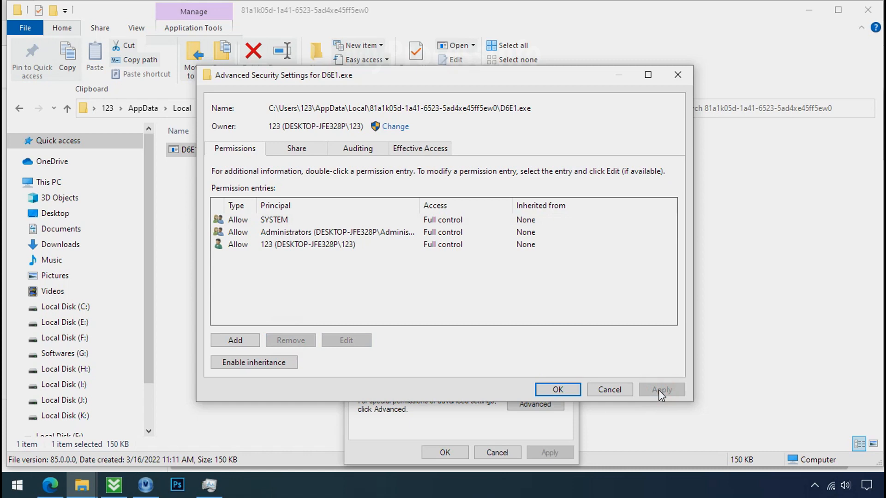
click(556, 389)
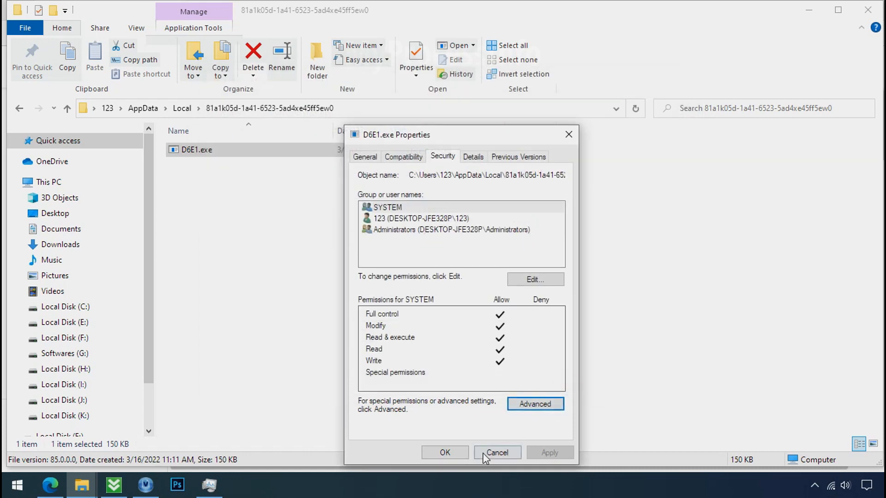
click(497, 453)
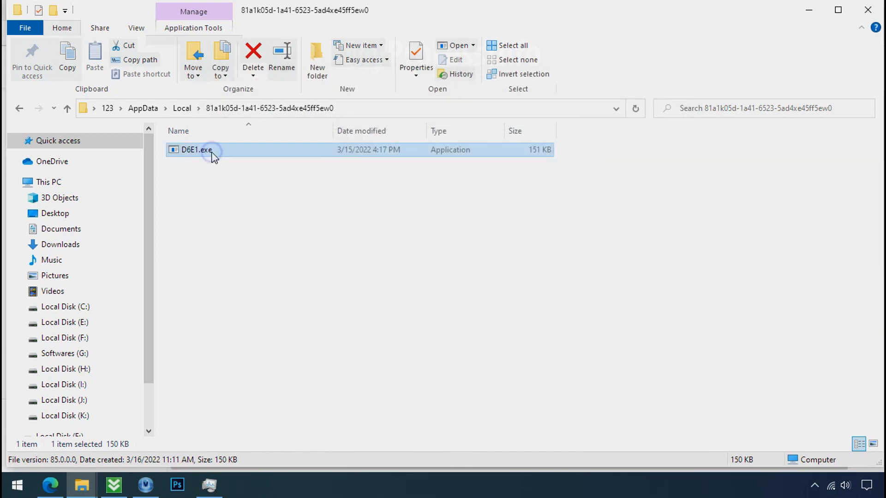
- Delete D6E1.exe with confirmation and close the emptied folder window
right_click(196, 149)
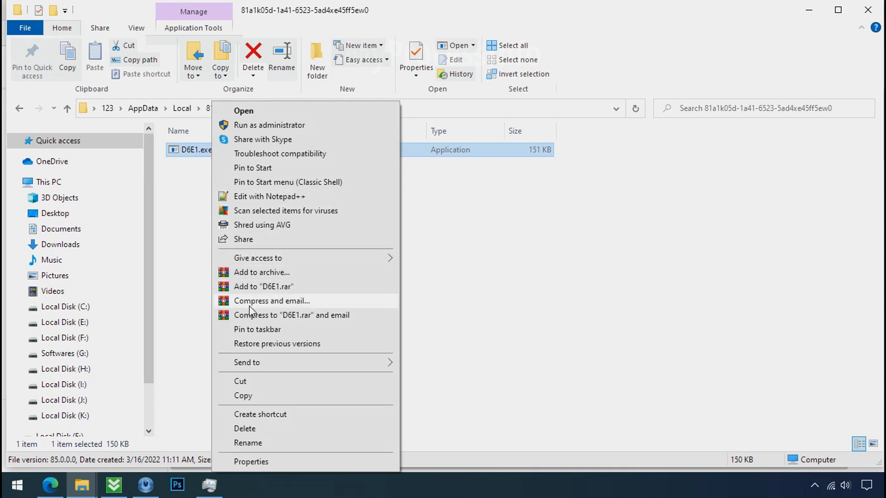
click(244, 428)
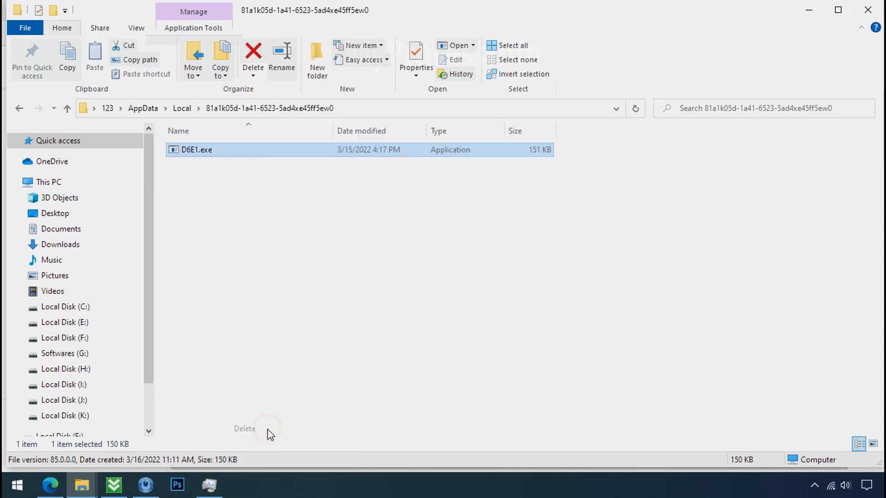
click(252, 58)
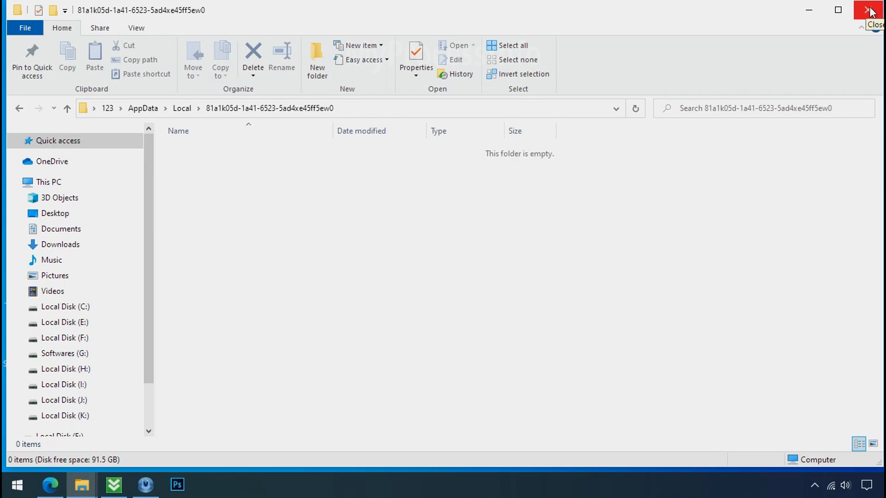
click(872, 10)
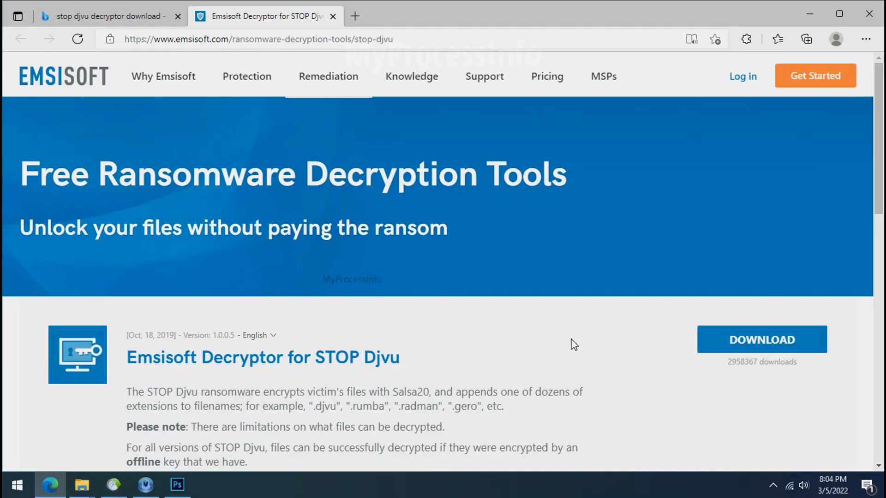
- Download decrypt_STOPDjvu.exe from Emsisoft's STOP Djvu page, then close Edge
scroll(down, 3)
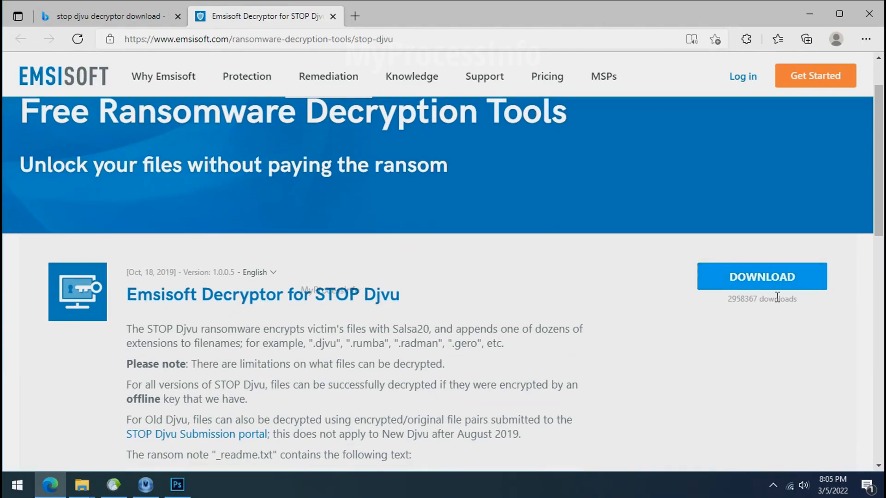
click(762, 277)
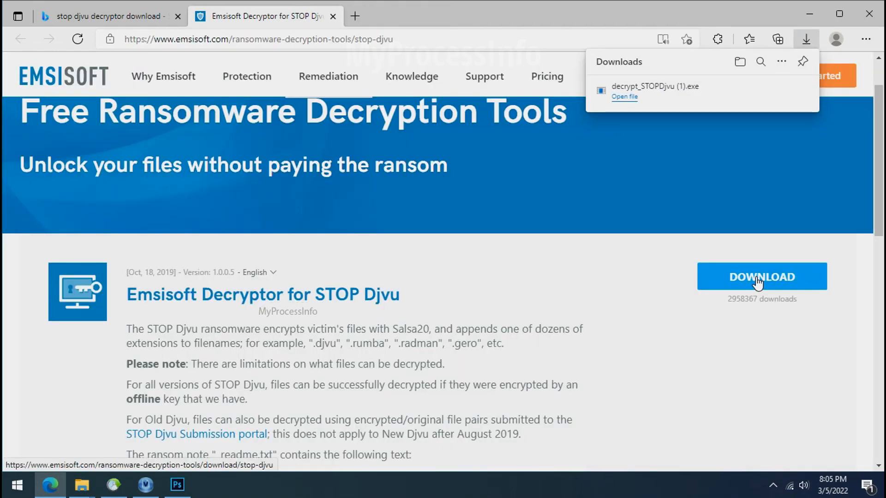
mouse_move(868, 13)
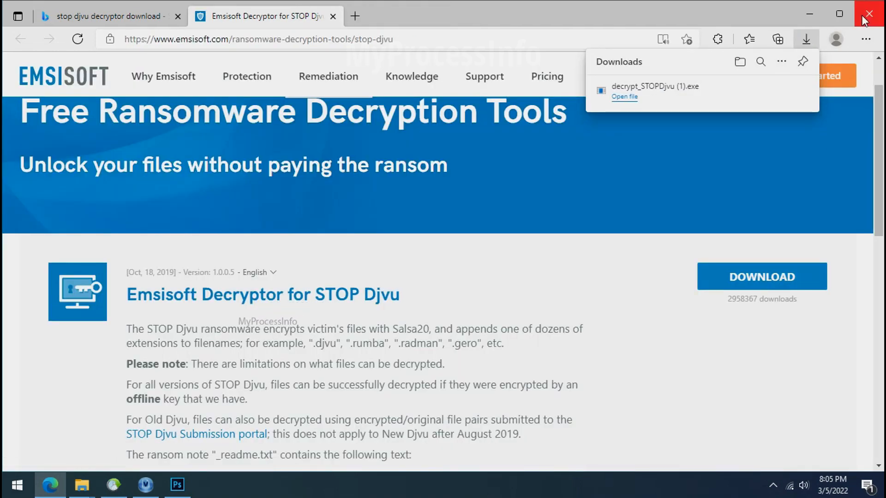
click(868, 14)
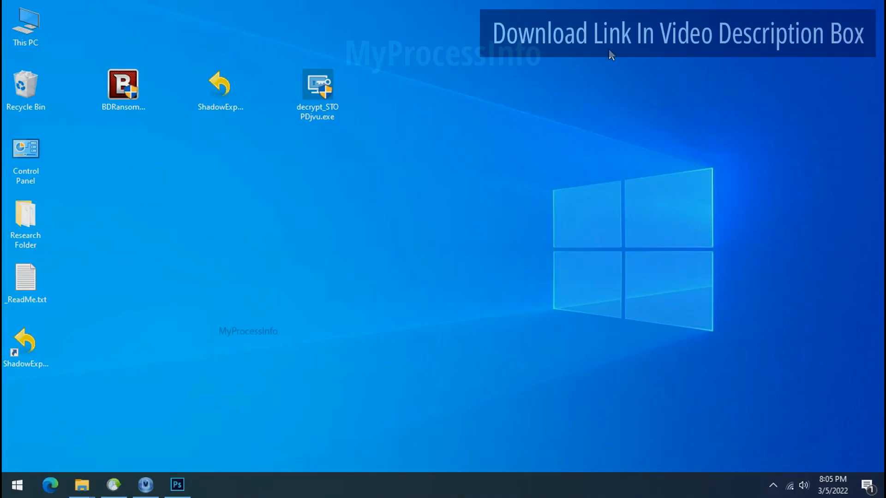
- Launch the decryptor, accept its terms, add Desktop's Research Folder, and start decrypting
click(317, 89)
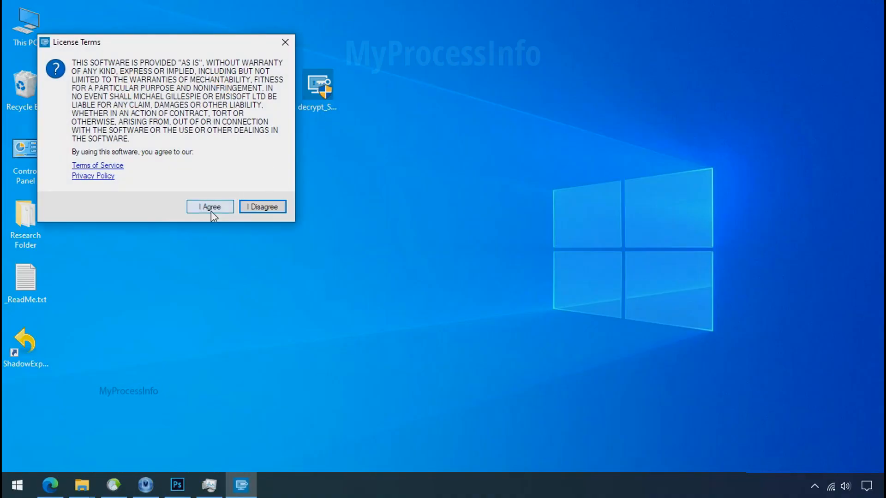
click(209, 206)
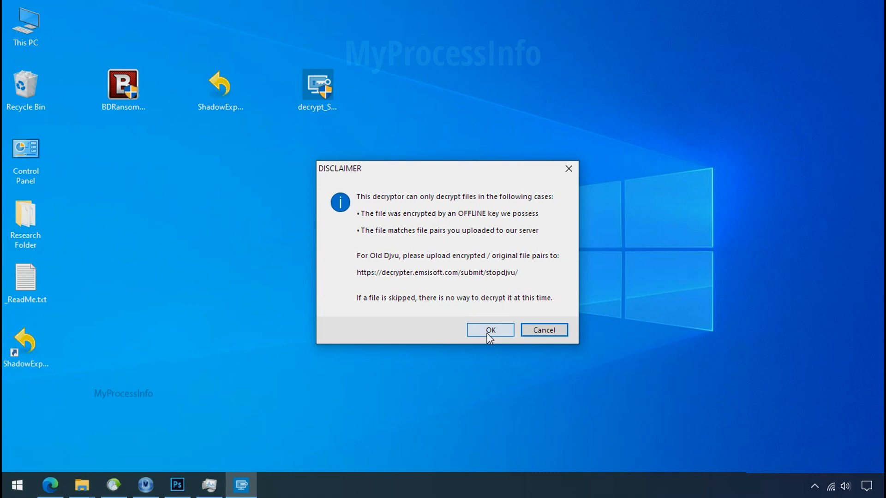
click(489, 330)
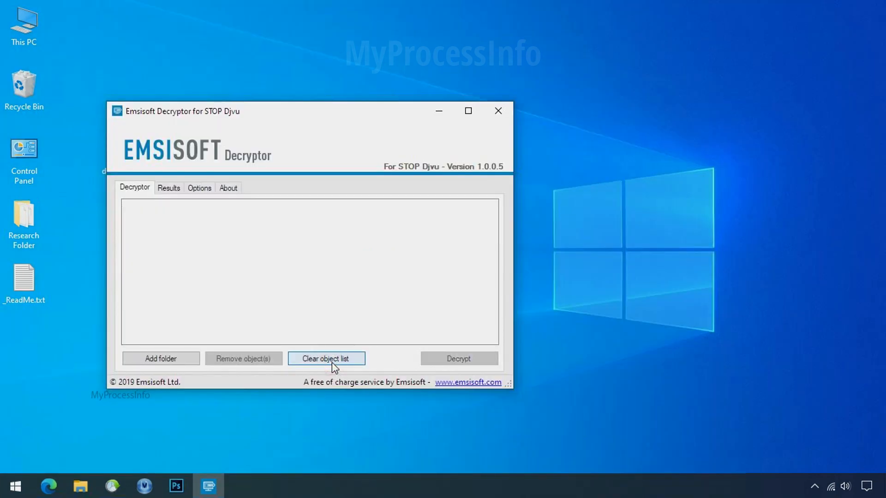
click(161, 358)
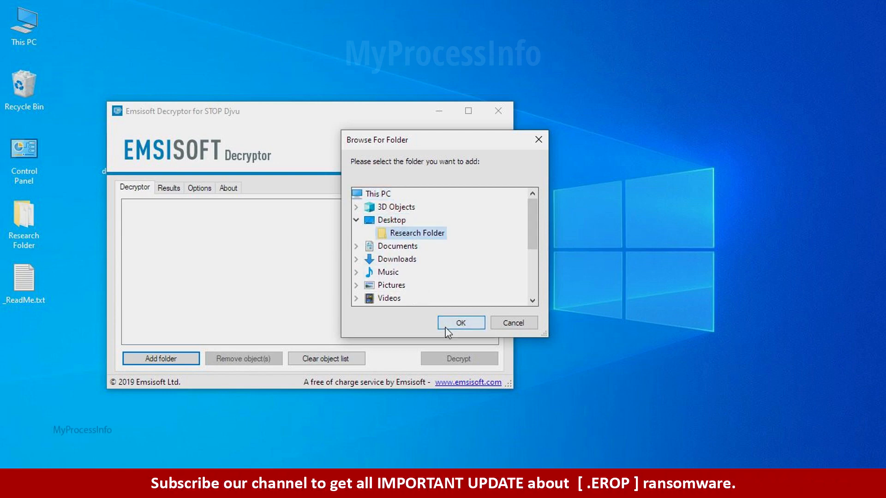
click(460, 322)
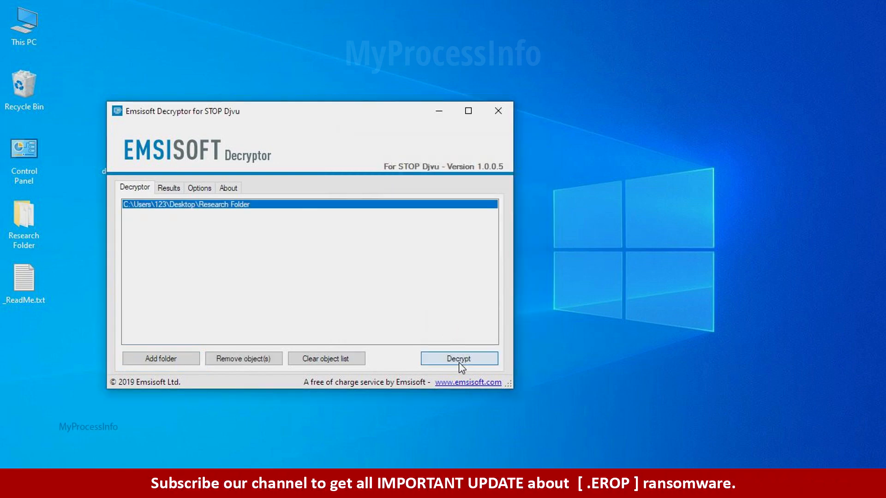
click(459, 358)
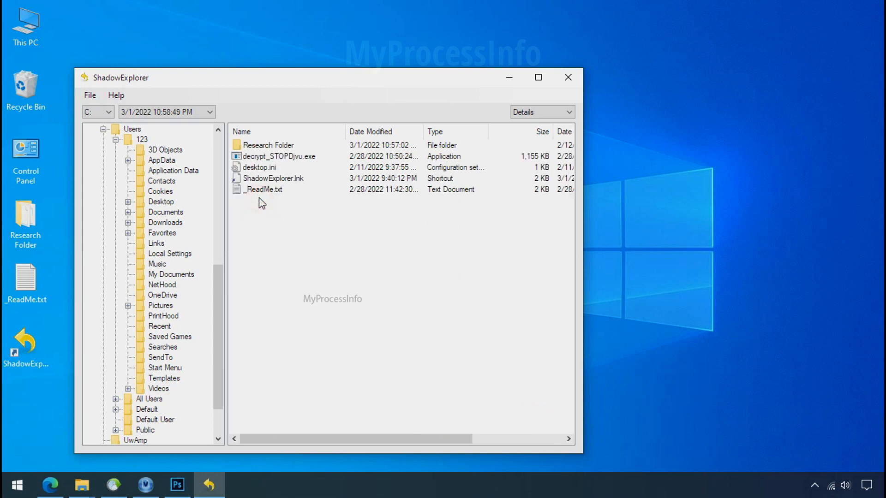
- Bring up the Export... context menu for Research Folder in ShadowExplorer
right_click(268, 144)
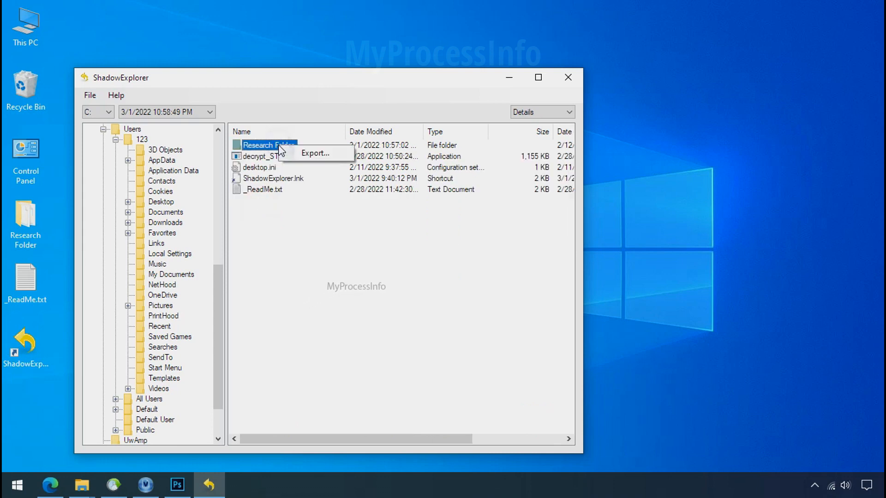
click(314, 153)
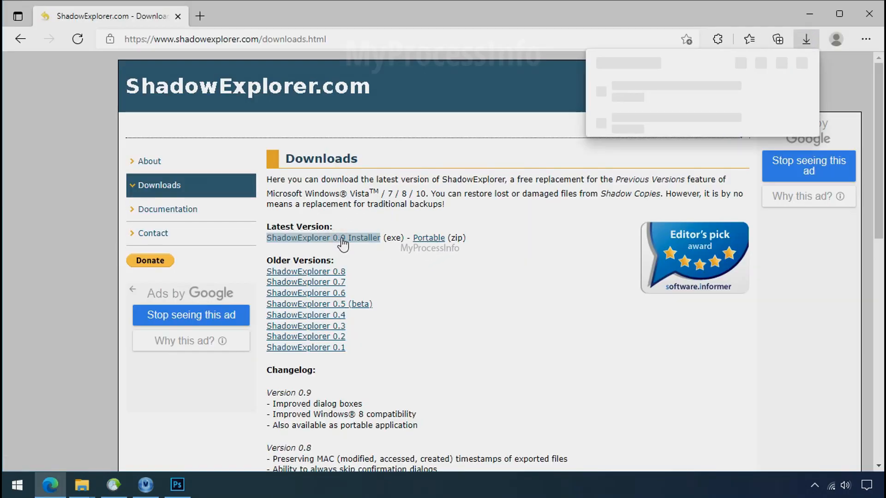
- Download the ShadowExplorer 0.9 installer and launch ShadowExplorer from the desktop
click(323, 237)
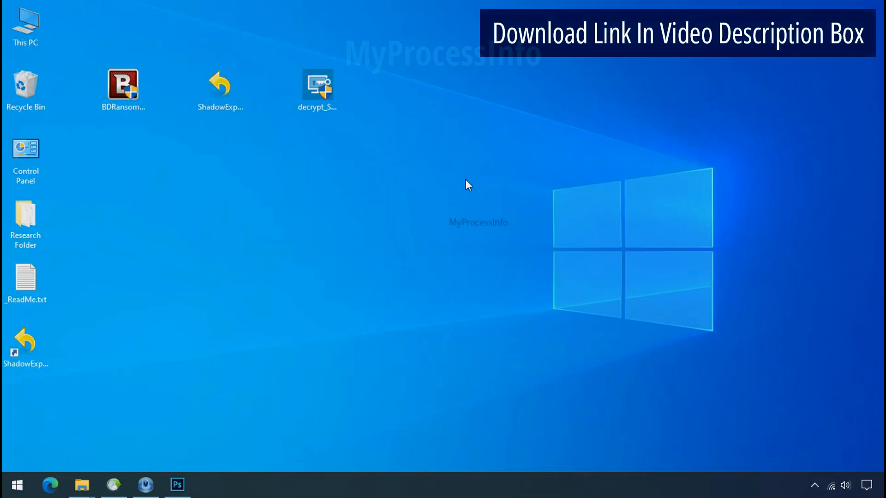
double_click(220, 88)
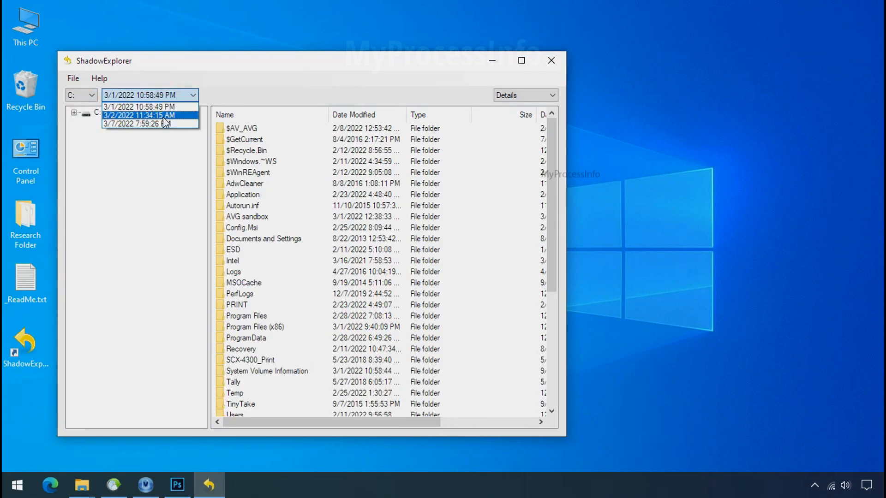
- Browse the 3/1/2022 10:58:49 PM snapshot of C: to Users > 123 > Desktop
click(139, 106)
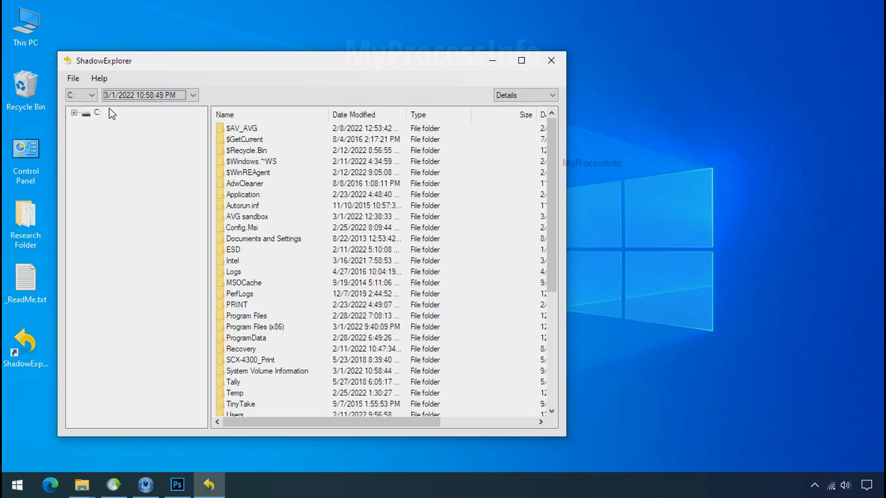
click(116, 392)
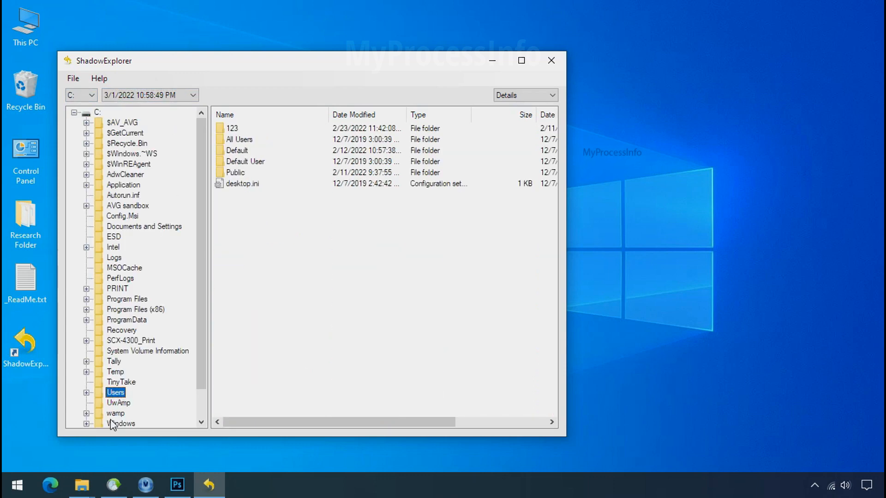
click(231, 128)
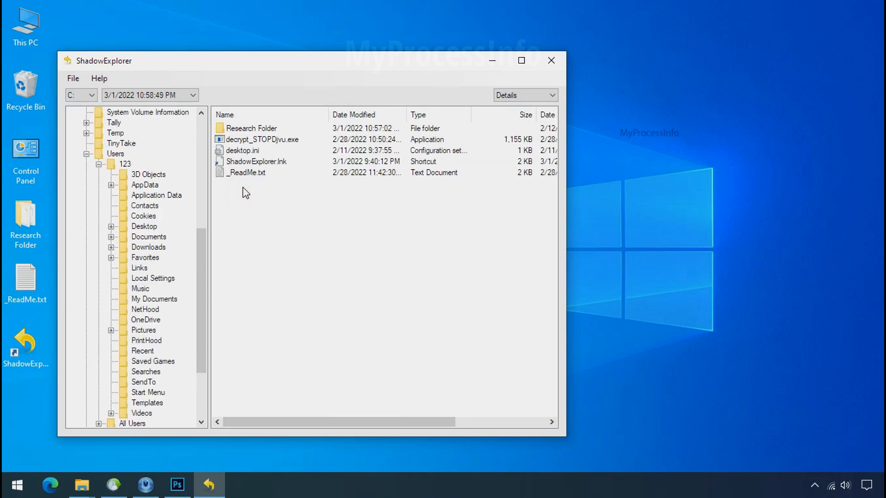
- Export Research Folder from the shadow copy to G:\Recover, then close ShadowExplorer
right_click(250, 128)
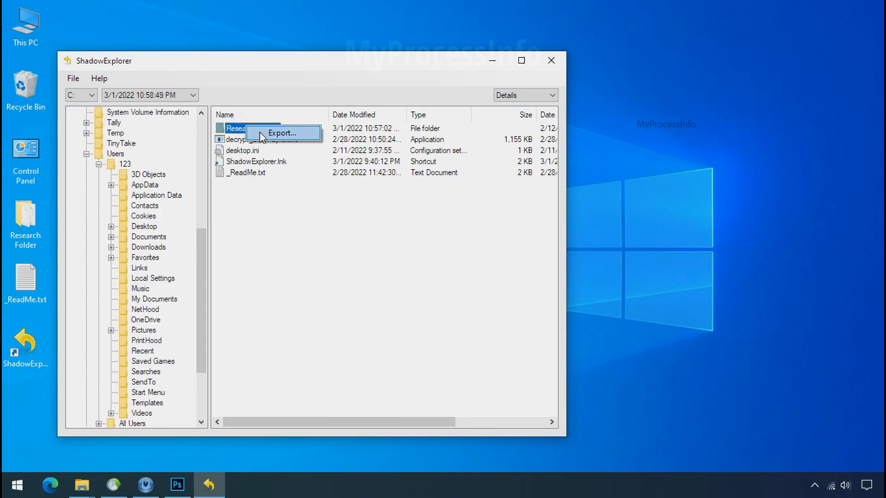
click(283, 133)
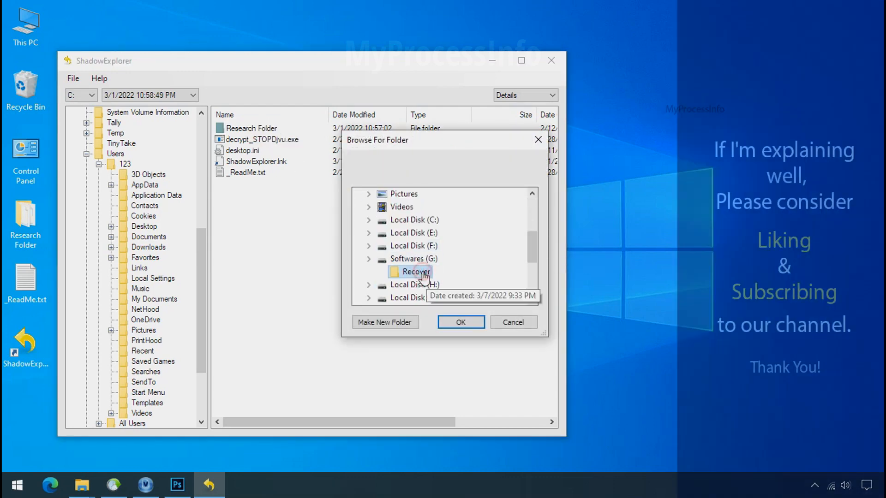
click(460, 322)
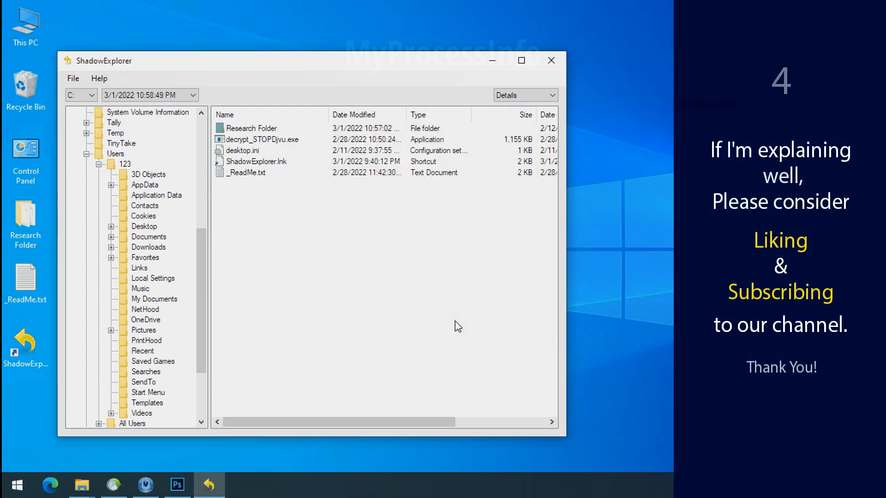
click(251, 128)
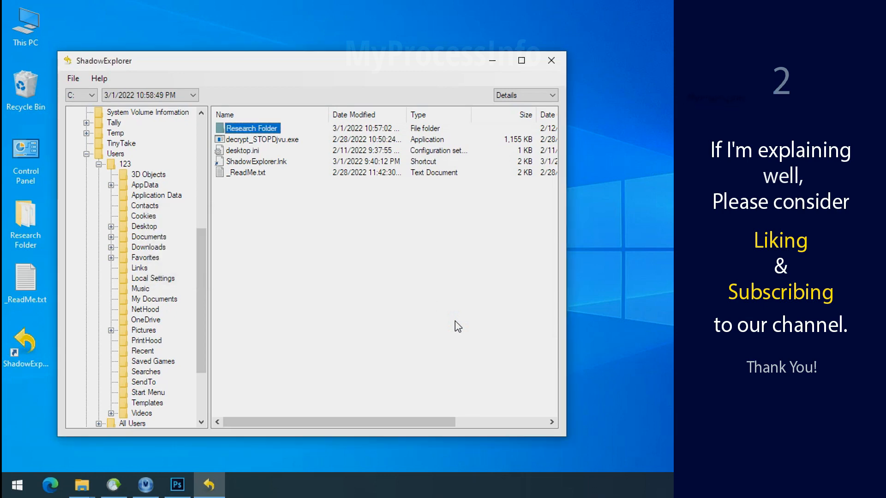
click(551, 61)
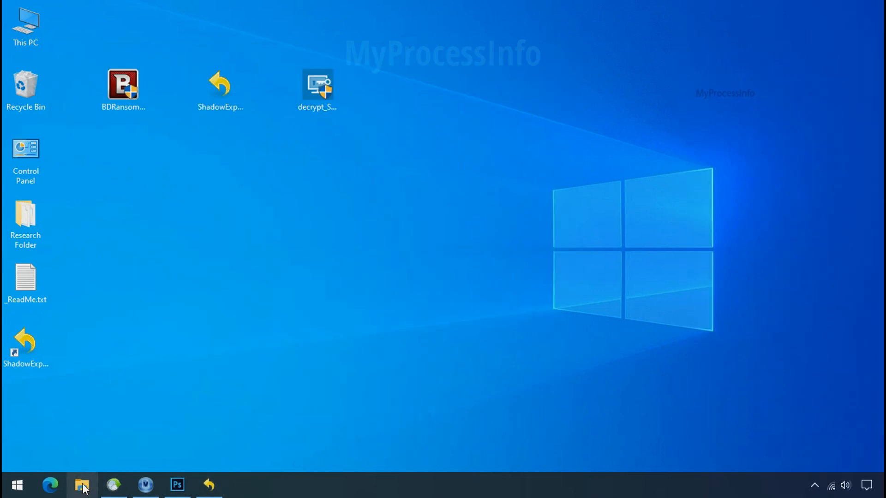
- Open G:\Recover\Research Folder to view the restored png, pdf and xlsx files
click(81, 485)
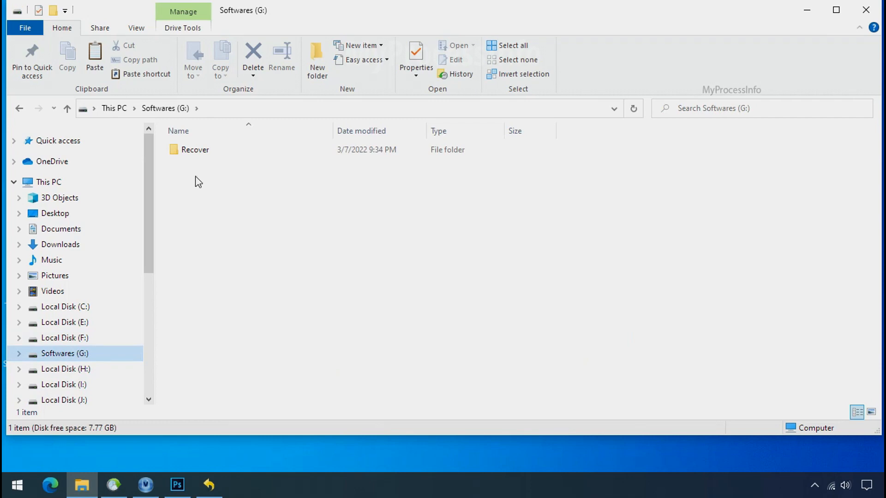
click(194, 149)
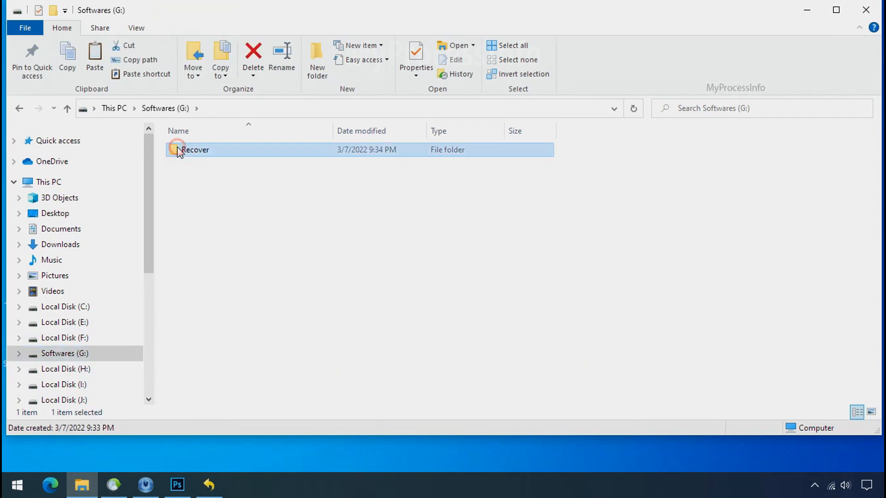
double_click(195, 149)
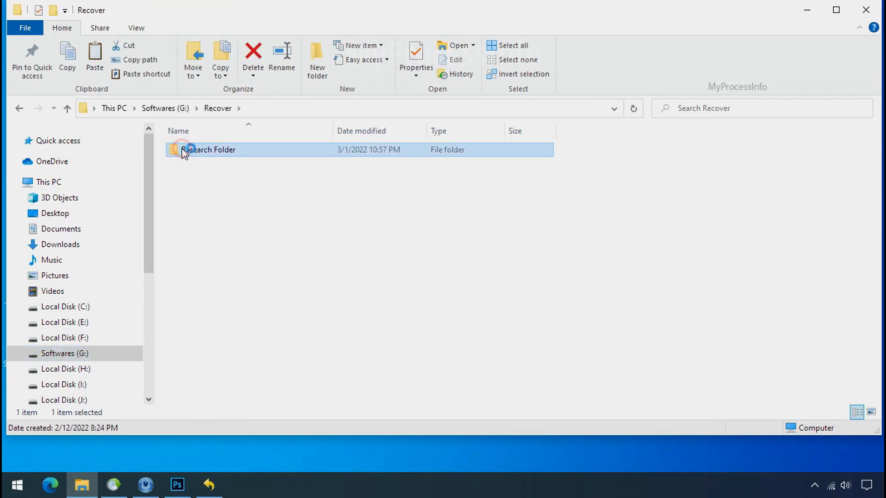
double_click(208, 149)
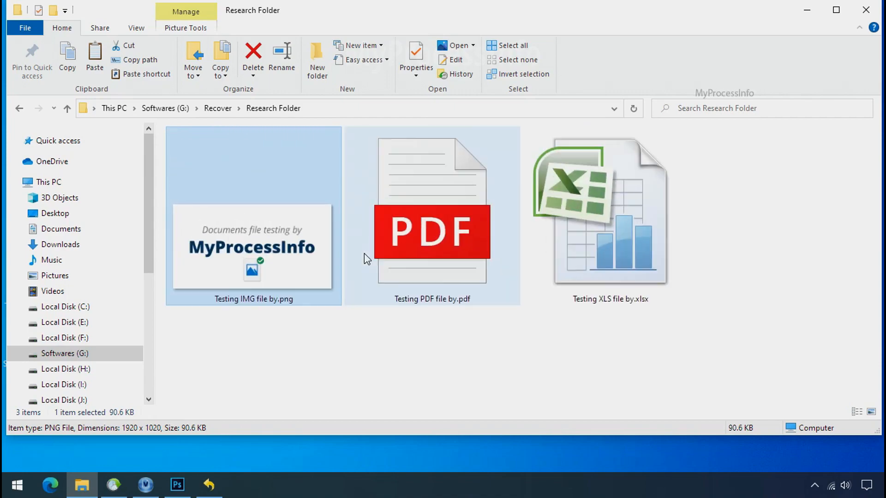
click(209, 484)
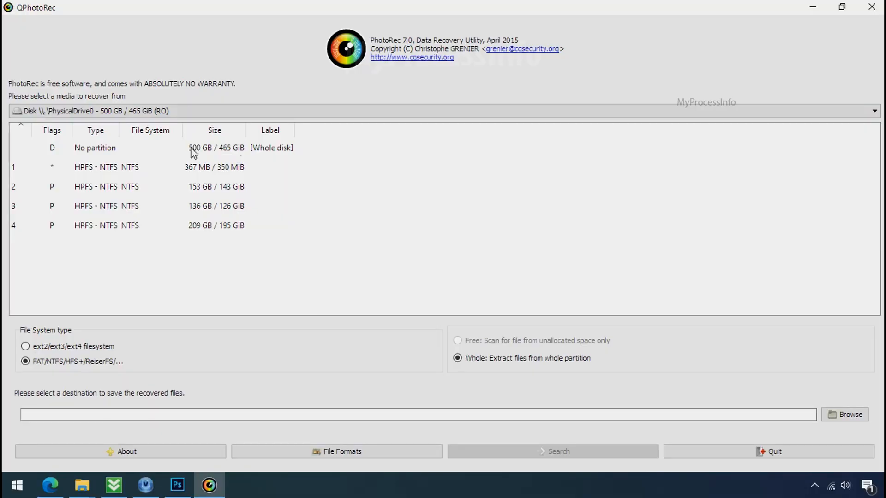
- Bring up cgsecurity.org's TestDisk & PhotoRec download page in Edge
click(874, 110)
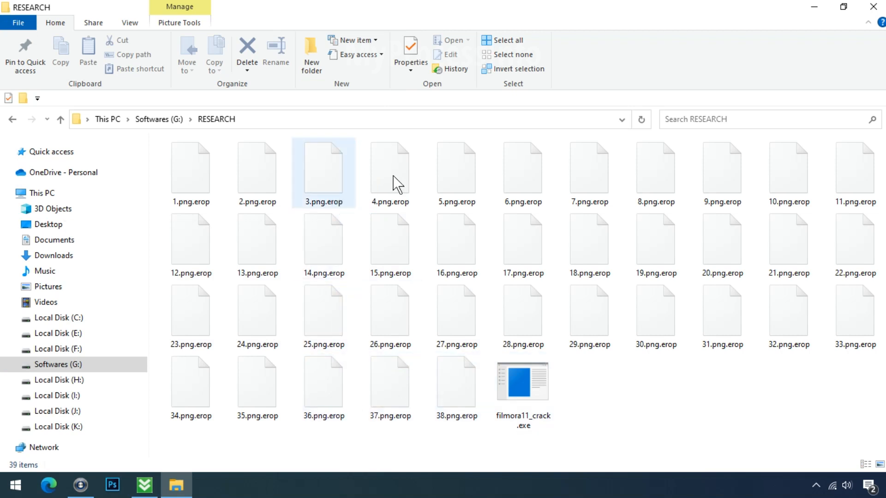
click(655, 168)
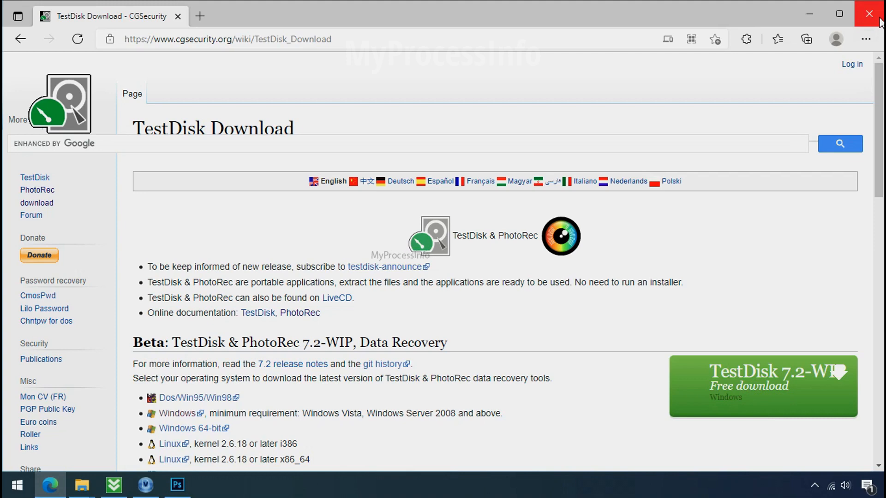
- Extract testdisk-7.0.win.zip and run qphotorec_win.exe from the testdisk-7.0 folder
click(869, 14)
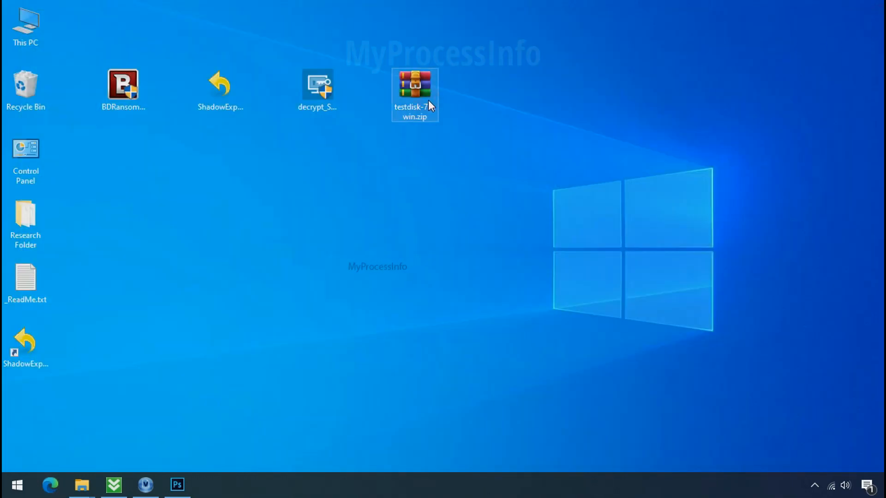
right_click(414, 94)
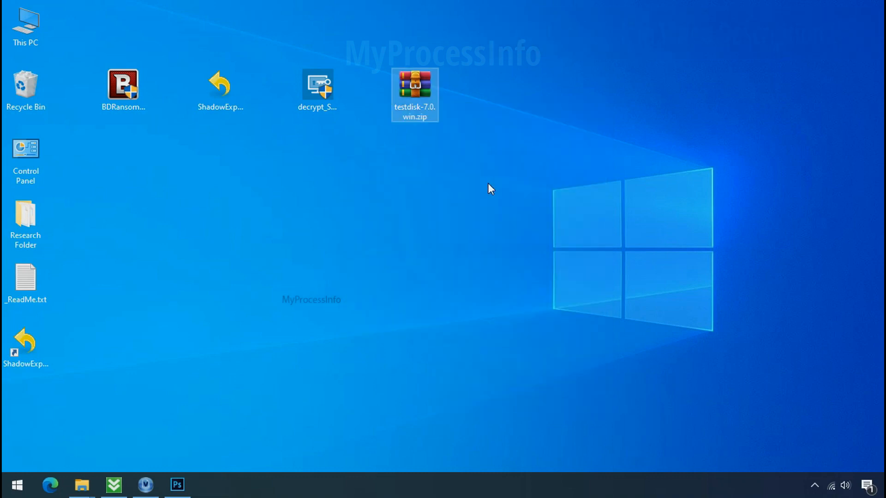
double_click(415, 84)
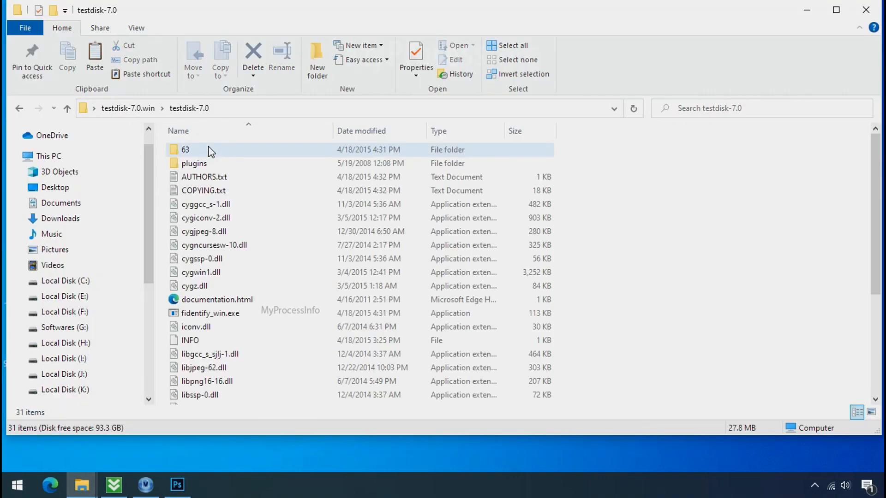
click(213, 302)
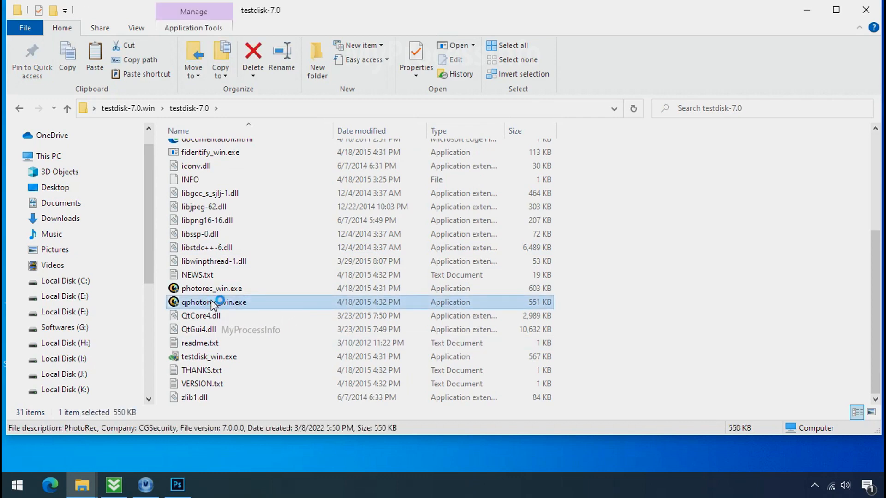
double_click(214, 302)
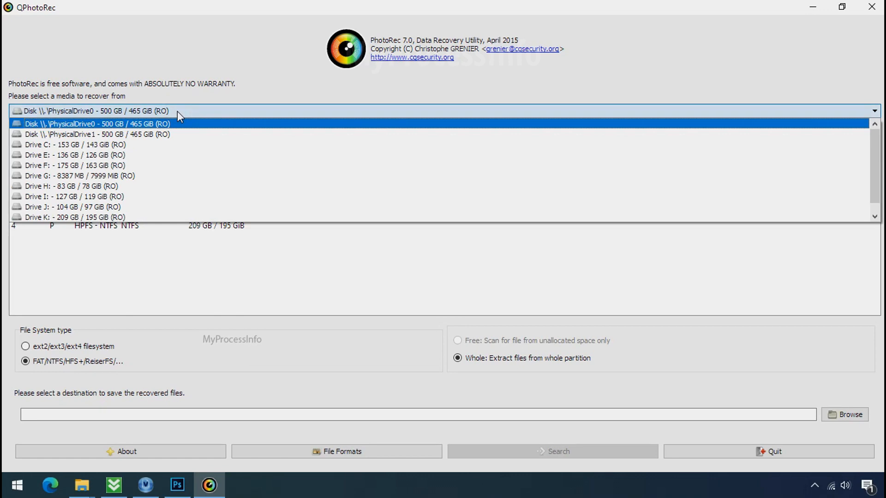
- Select Drive C as the source and limit recovery formats to jpg, pdf and png
click(74, 144)
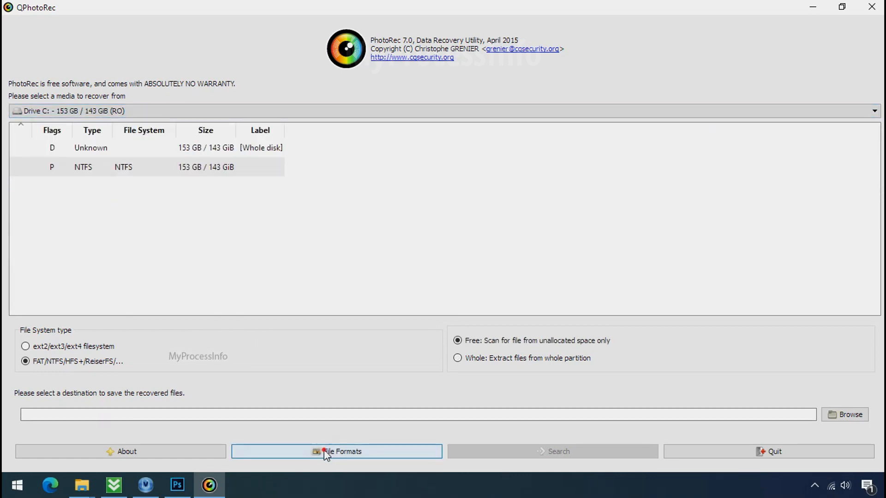
click(336, 451)
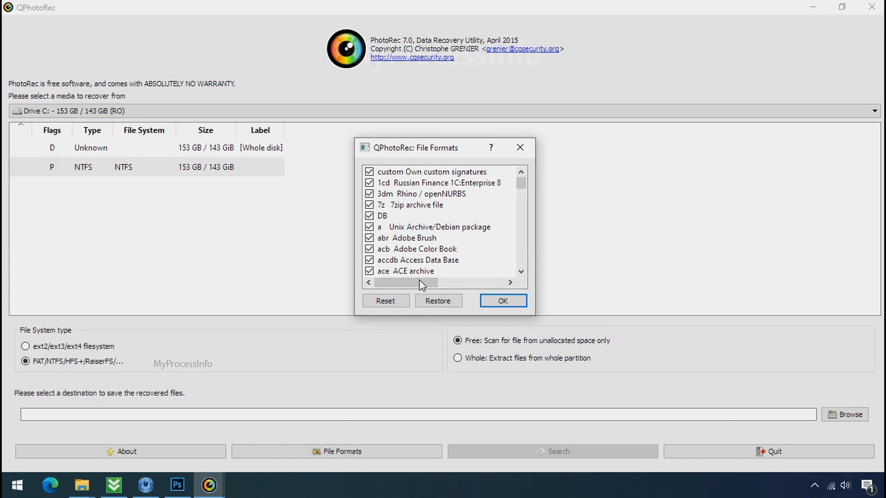
click(385, 300)
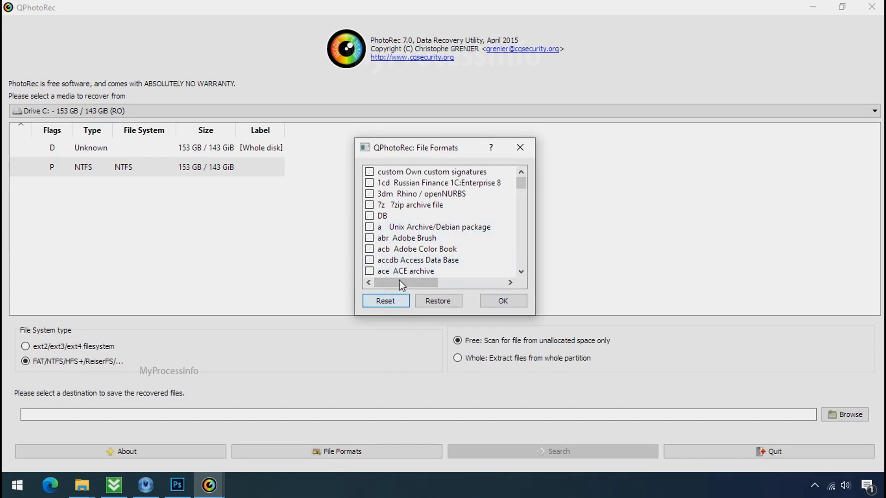
mouse_move(401, 252)
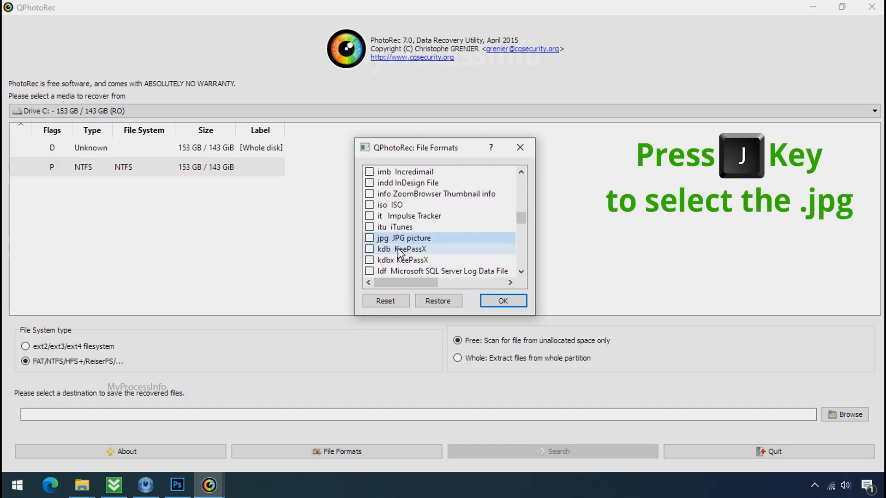
key(j)
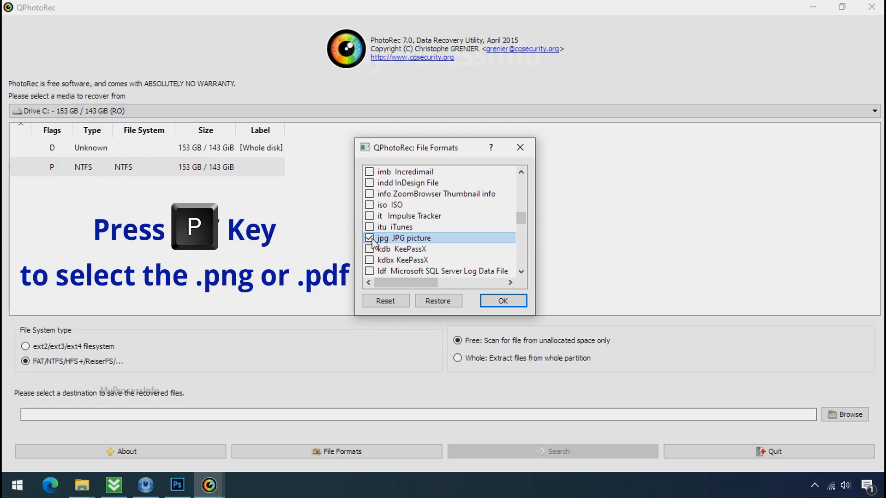
scroll(down, 3)
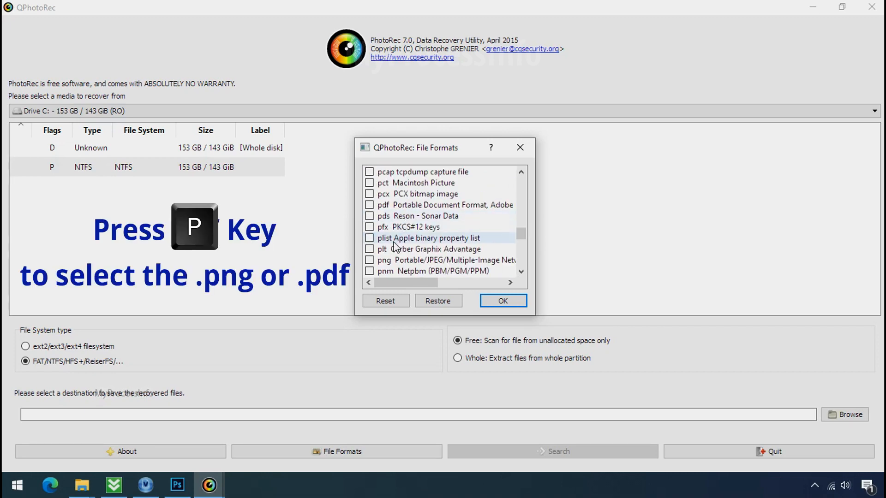
click(369, 260)
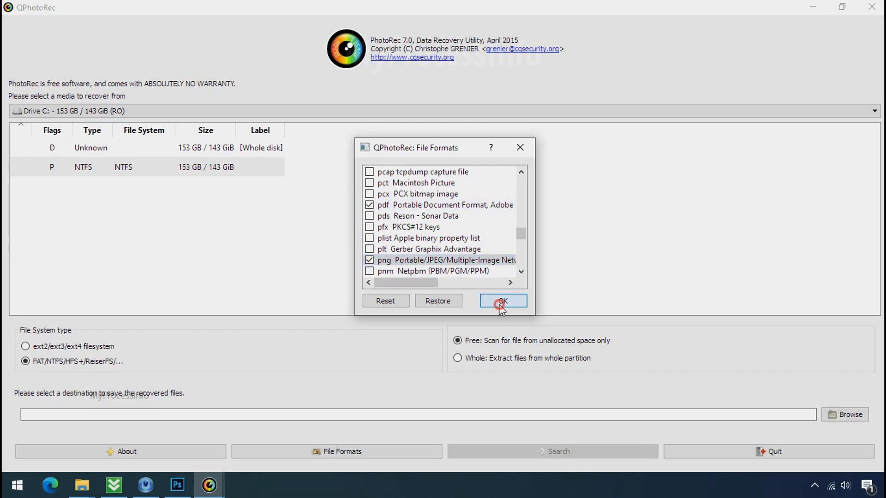
click(501, 300)
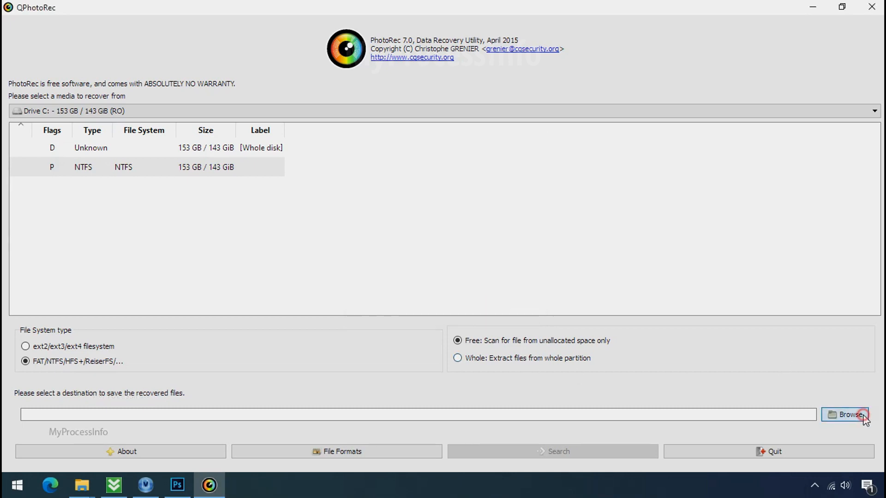
- Create a Recovery folder on drive G and set G:\Recovery as QPhotoRec's destination
click(845, 414)
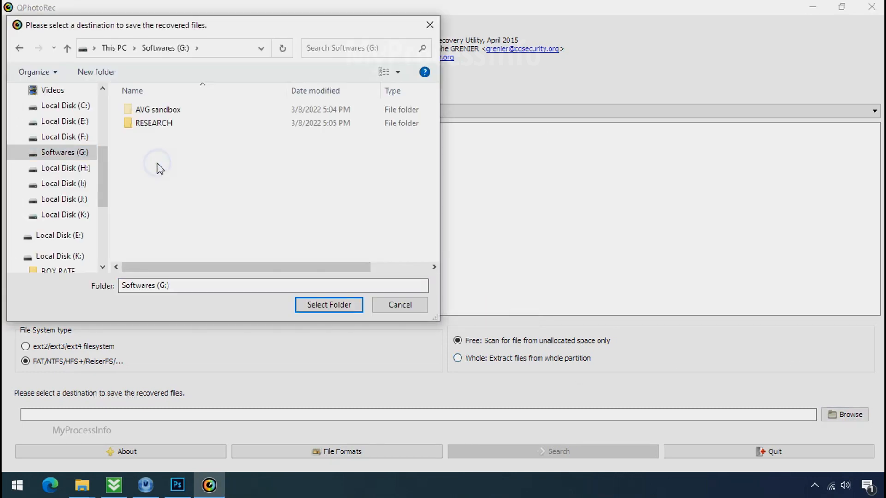
right_click(160, 166)
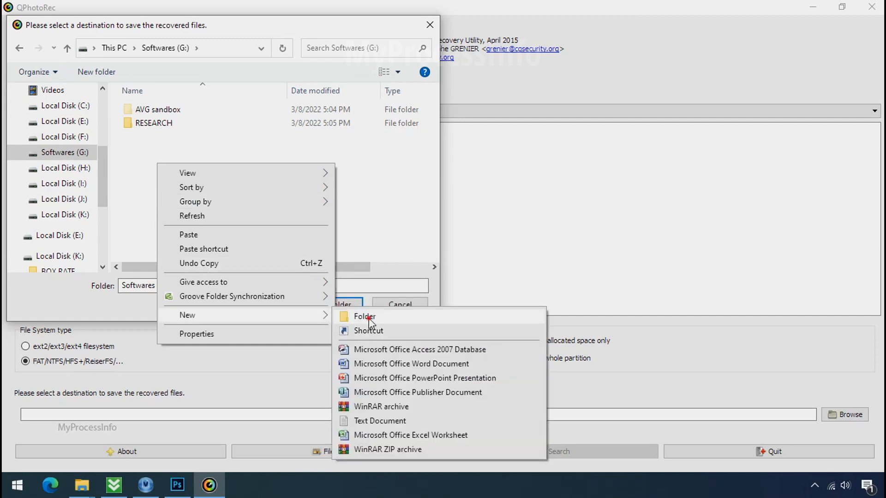
click(364, 317)
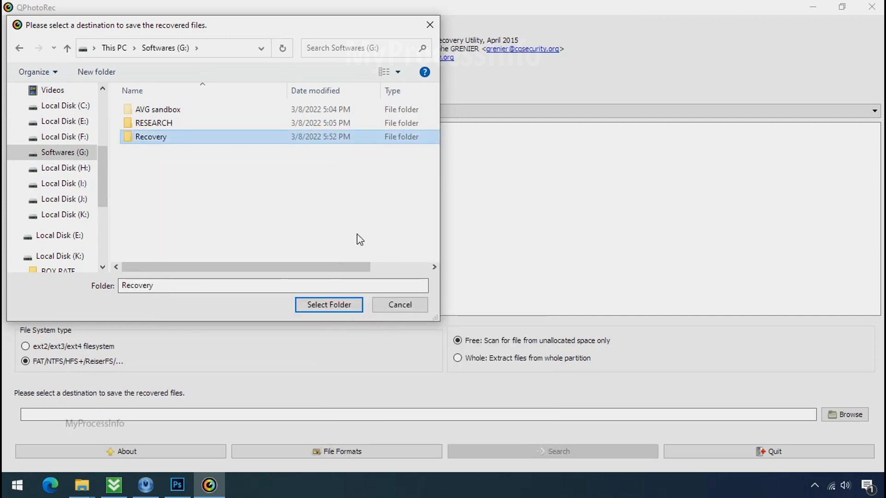
click(328, 305)
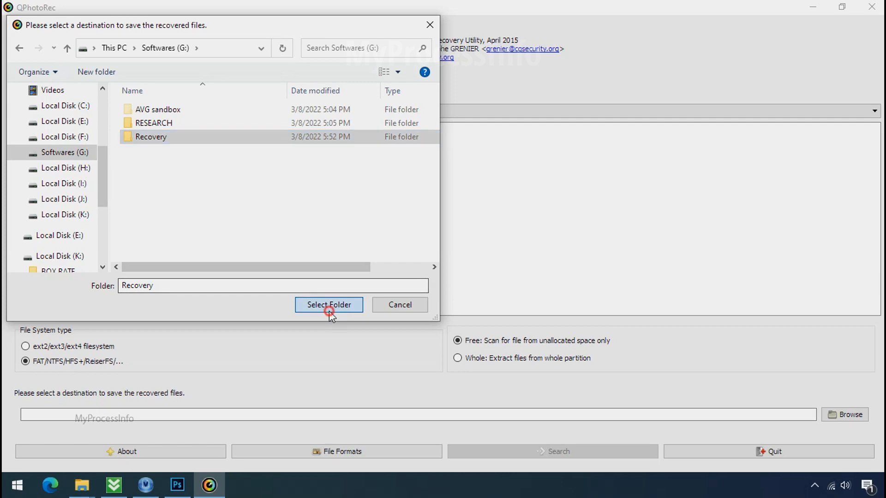
click(328, 305)
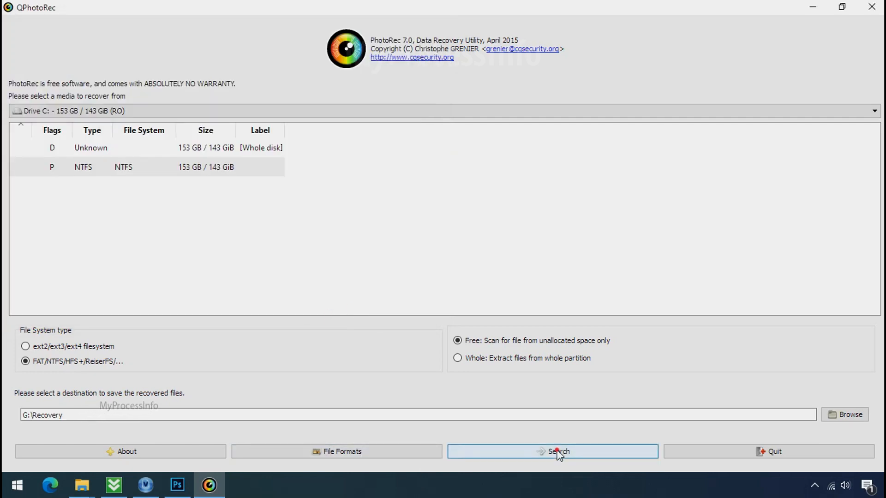
- Start the QPhotoRec scan of drive C into G:\Recovery, then open File Explorer
click(551, 451)
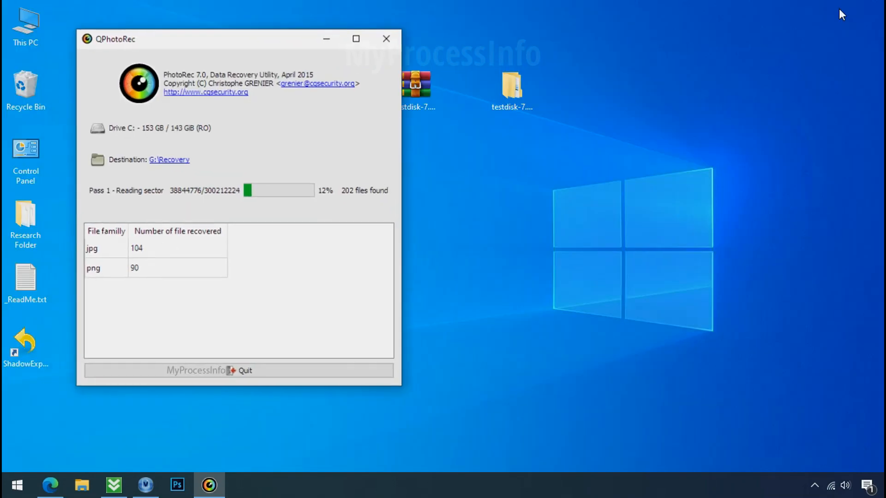
click(81, 485)
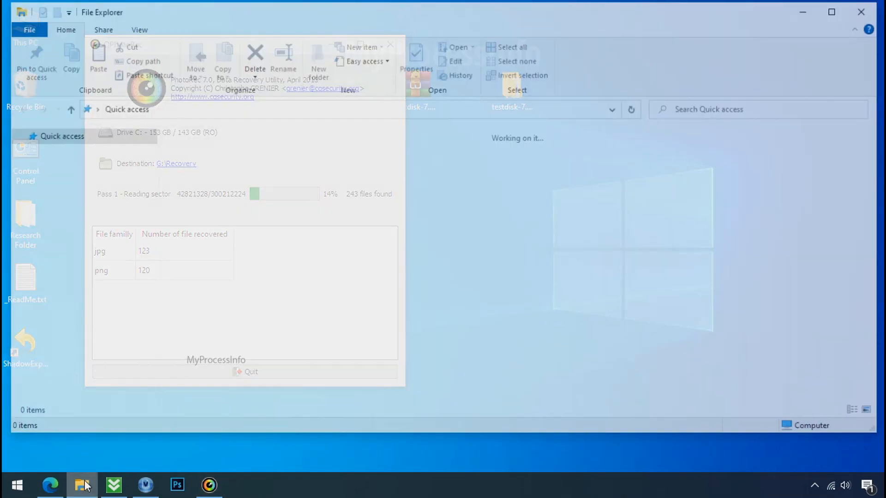